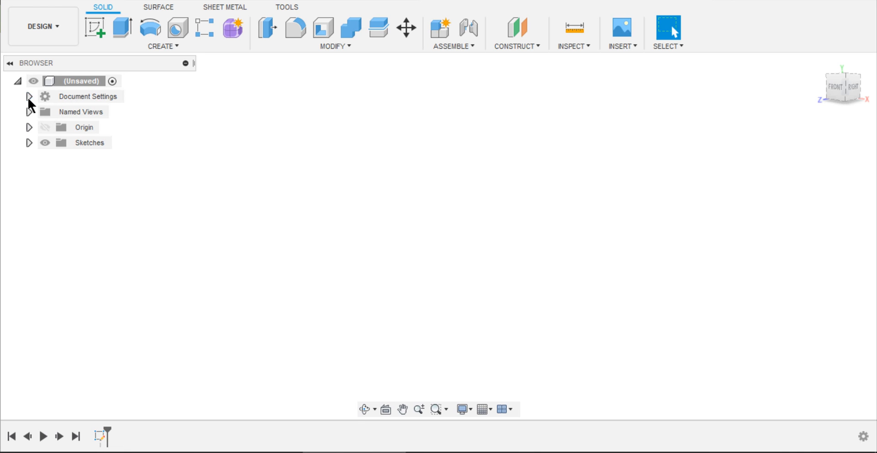
Change the active document units from millimetres to inches via Document Settings.
{"action": "left_click", "coordinate": [29, 96]}
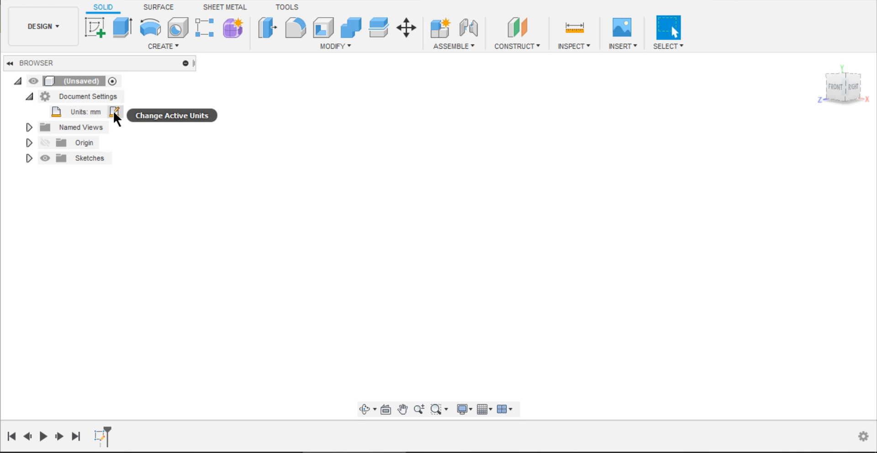
{"action": "left_click", "coordinate": [115, 112]}
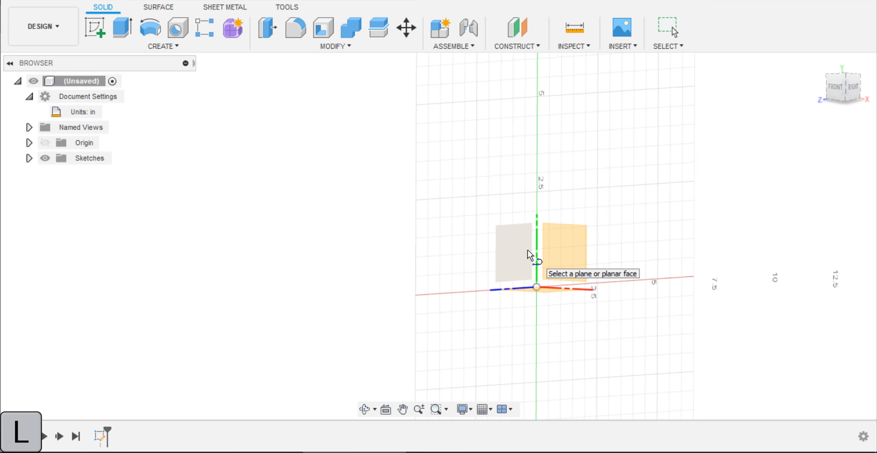
On the chosen plane with 3D Sketch enabled, draw the 32-inch line with an end circle.
{"action": "left_click", "coordinate": [564, 249]}
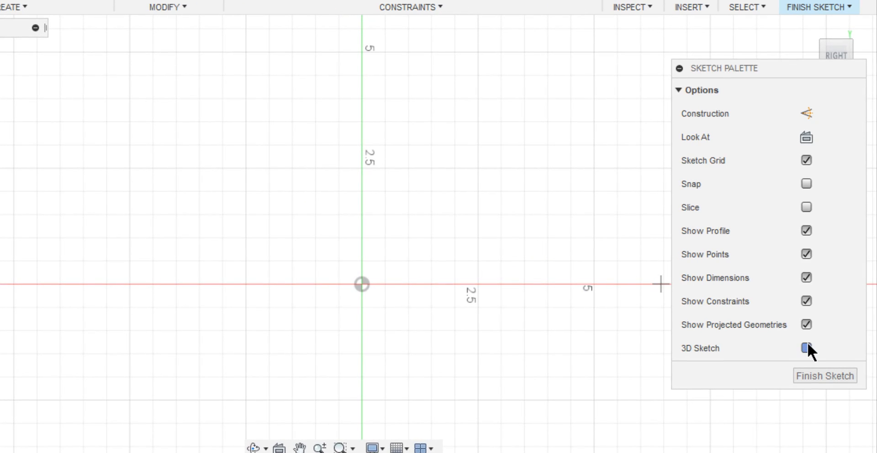
{"action": "left_click", "coordinate": [806, 348]}
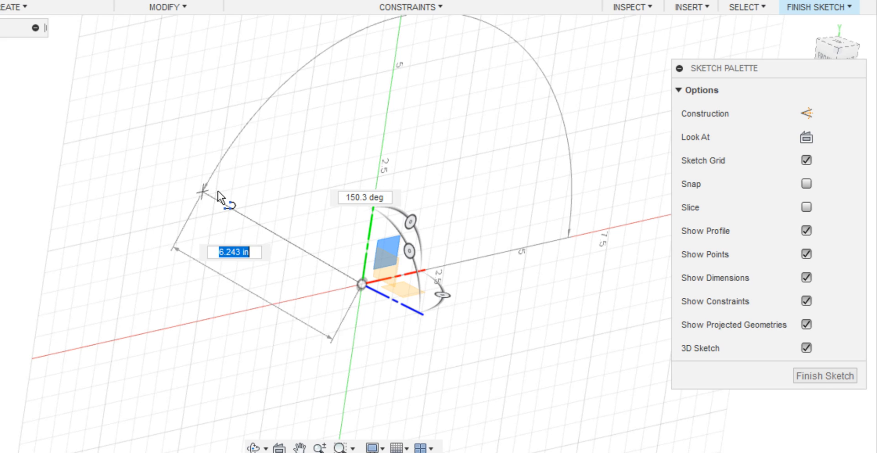
{"action": "type", "text": "3"}
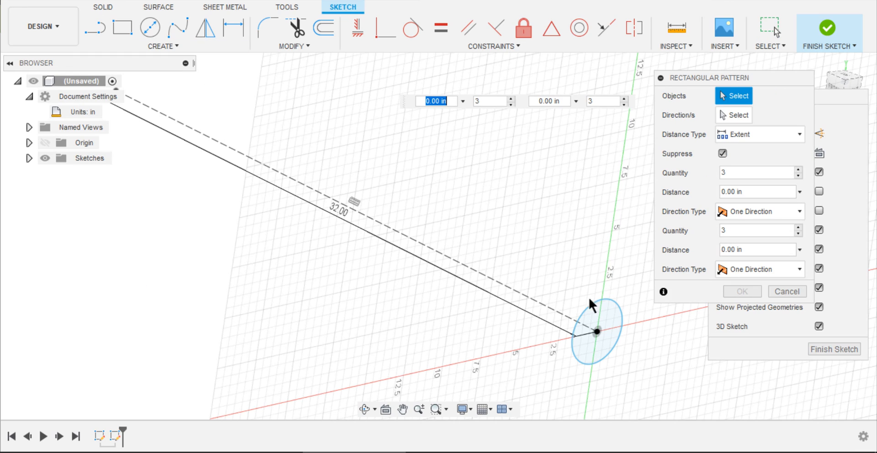
Rectangular-pattern the circle along the line into nine copies over 32 in.
{"action": "left_click", "coordinate": [597, 332]}
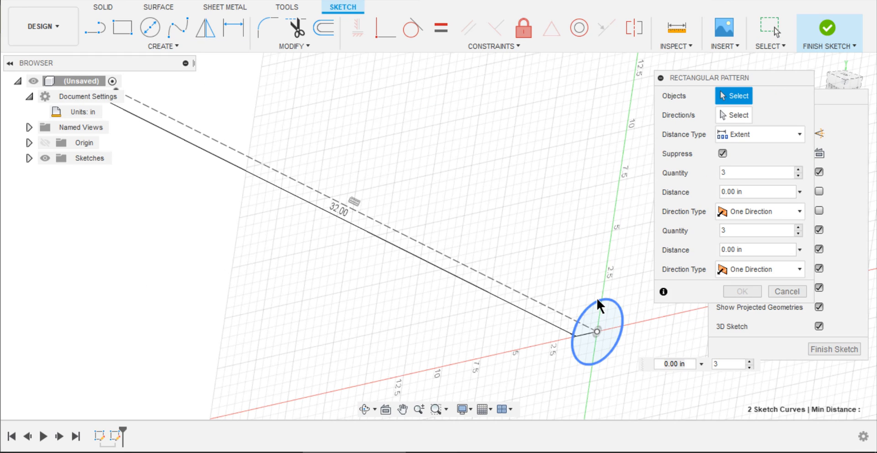
{"action": "left_click", "coordinate": [597, 332]}
{"action": "type", "text": "9"}
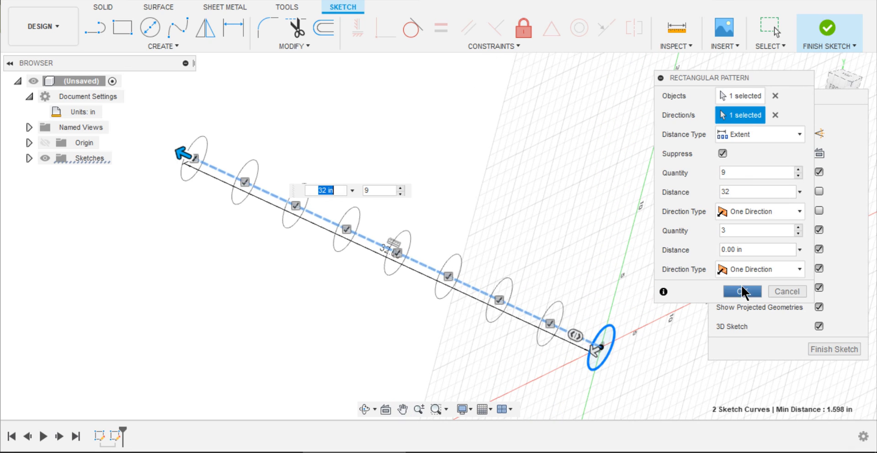
{"action": "left_click", "coordinate": [742, 292]}
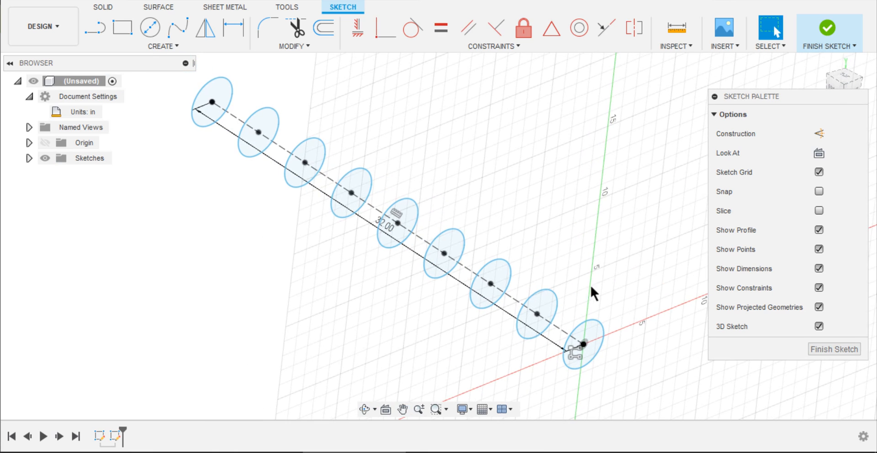
{"action": "mouse_move", "coordinate": [541, 276]}
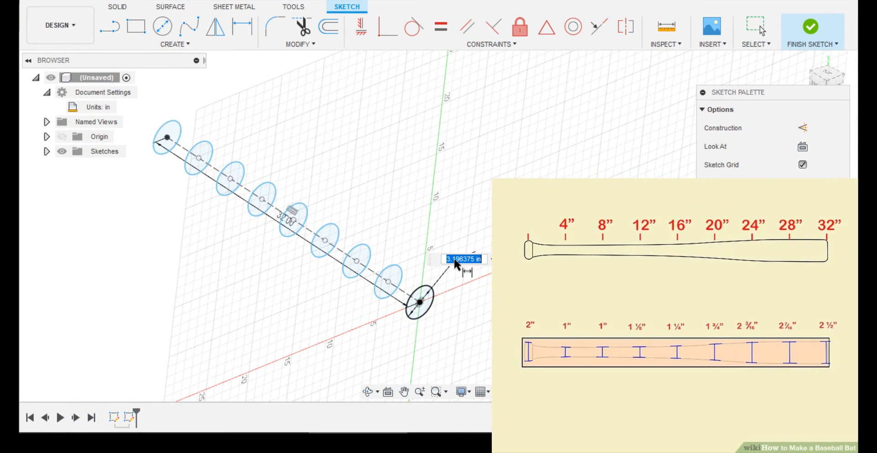
Dimension the circles with the bat reference diameters (2, 1, 1 in and onward).
{"action": "type", "text": "5"}
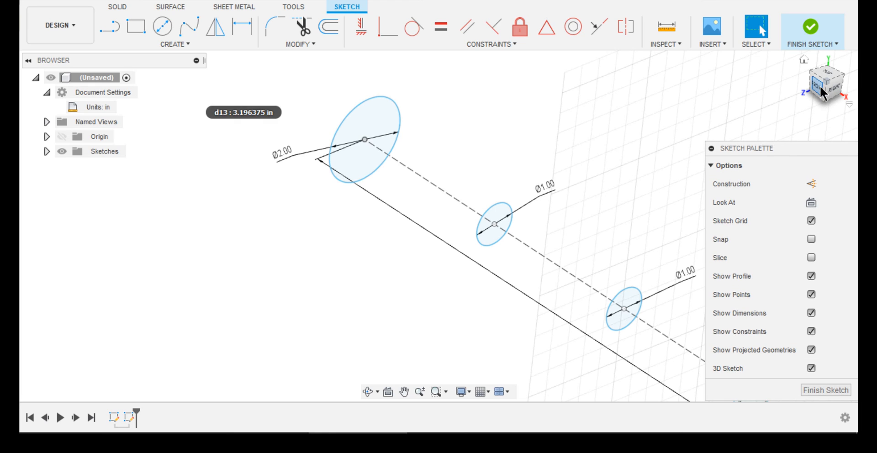
From the Front view, copy-paste the 2-inch end circle as a 1.5-inch knob circle offset in Z.
{"action": "left_click", "coordinate": [831, 82]}
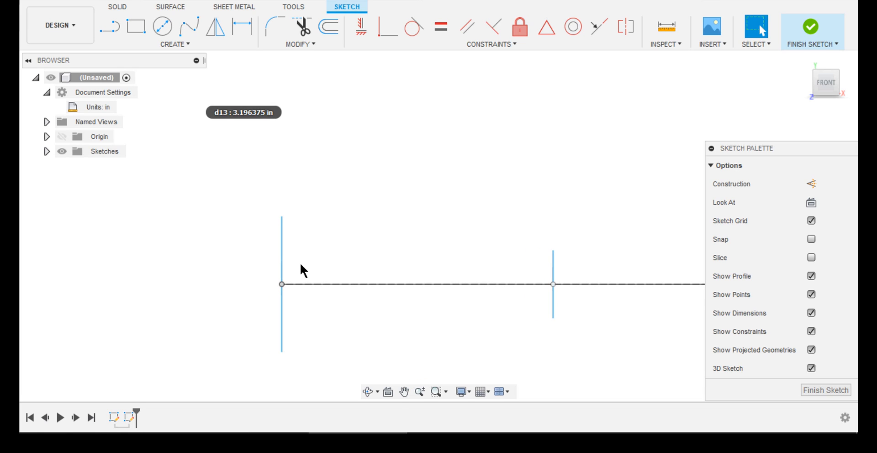
{"action": "key", "text": "ctrl+c"}
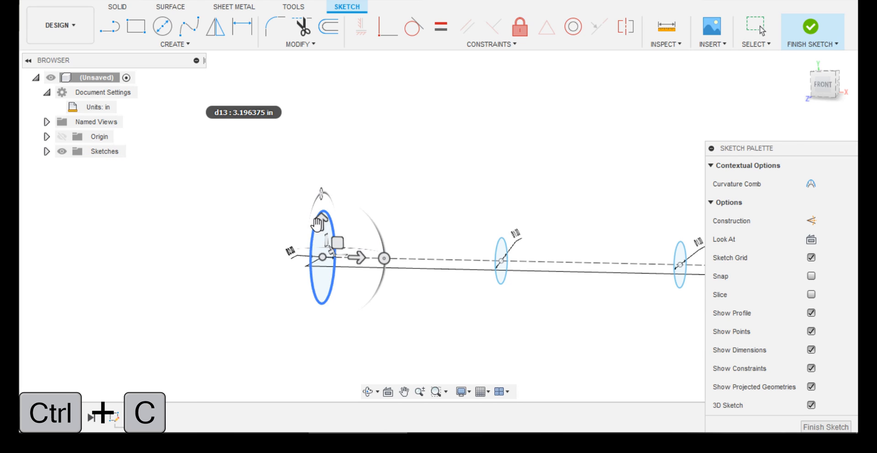
{"action": "key", "text": "ctrl+v"}
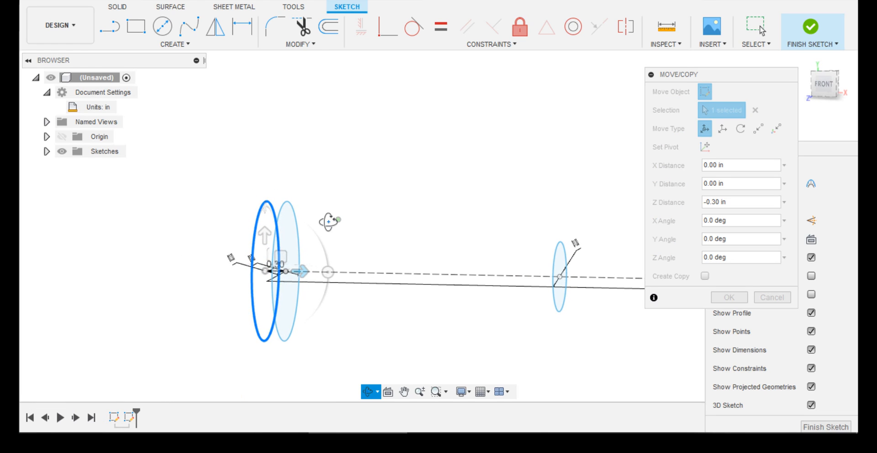
{"action": "left_click", "coordinate": [728, 297]}
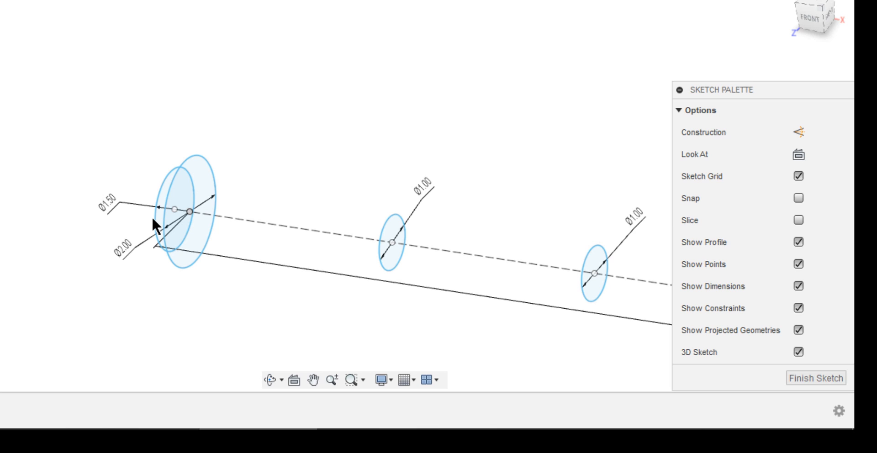
{"action": "mouse_move", "coordinate": [326, 188]}
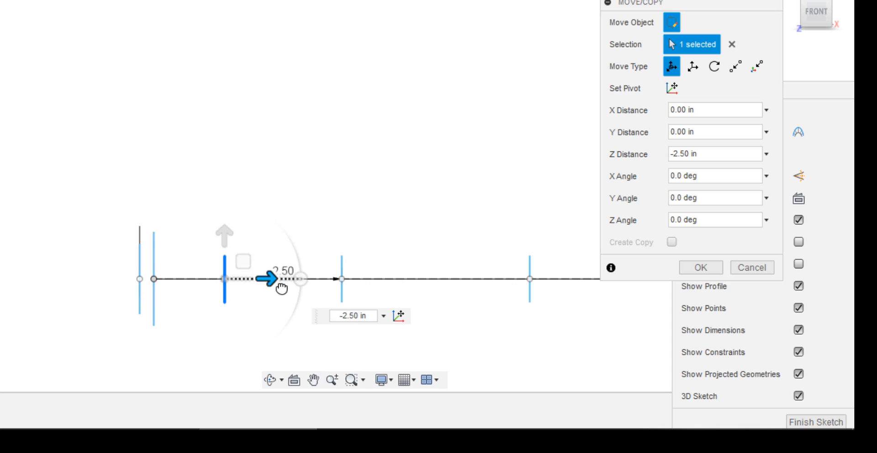
Move other circles to new positions along the bat's axis.
{"action": "left_click", "coordinate": [701, 267]}
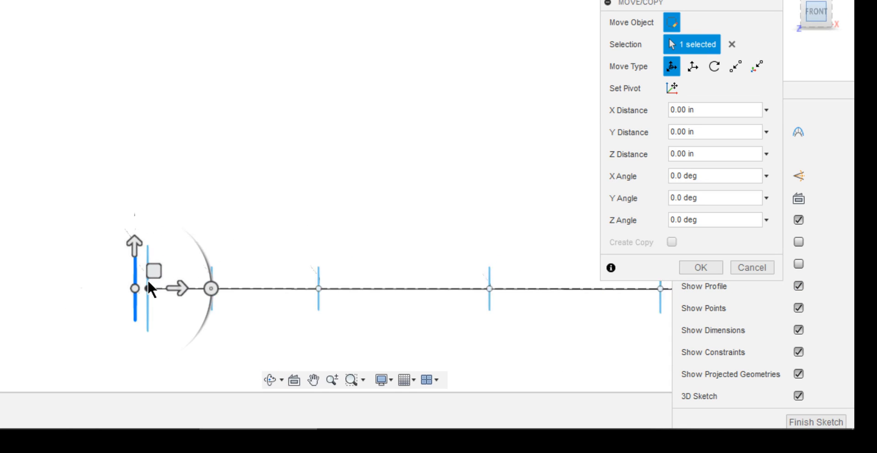
{"action": "left_click_drag", "start_coordinate": [136, 289], "coordinate": [195, 278]}
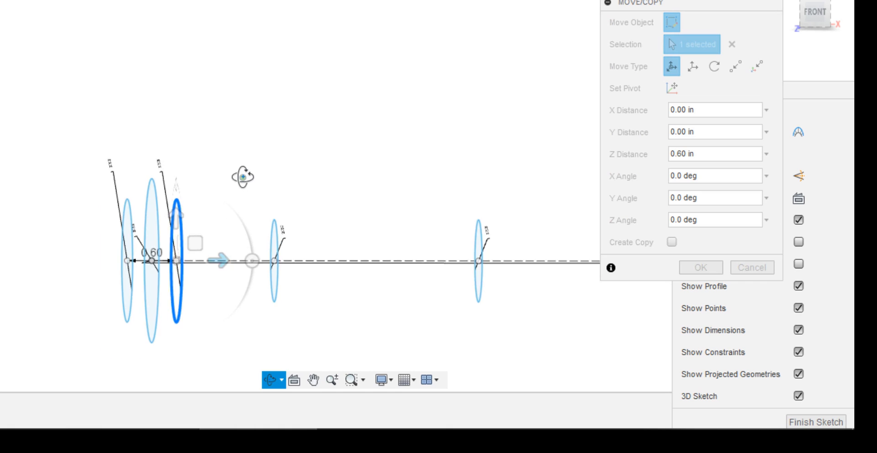
{"action": "left_click", "coordinate": [700, 268]}
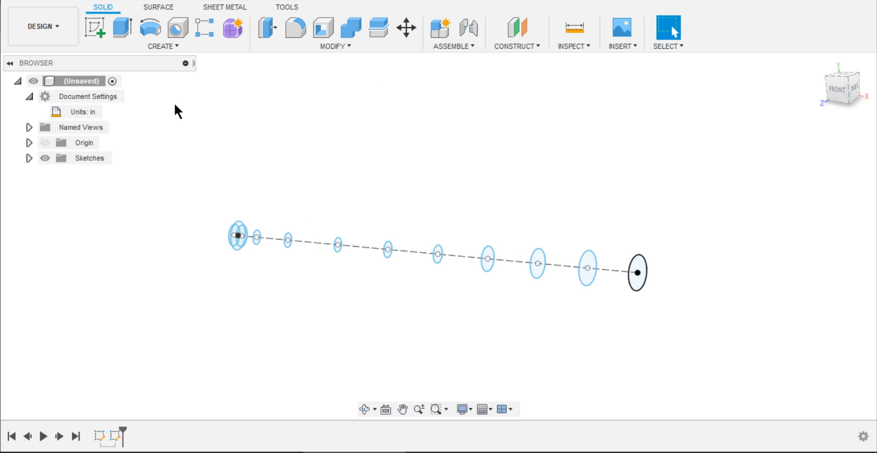
Loft a solid through all circle profiles including the knob, then fillet the barrel end edge.
{"action": "left_click", "coordinate": [163, 45]}
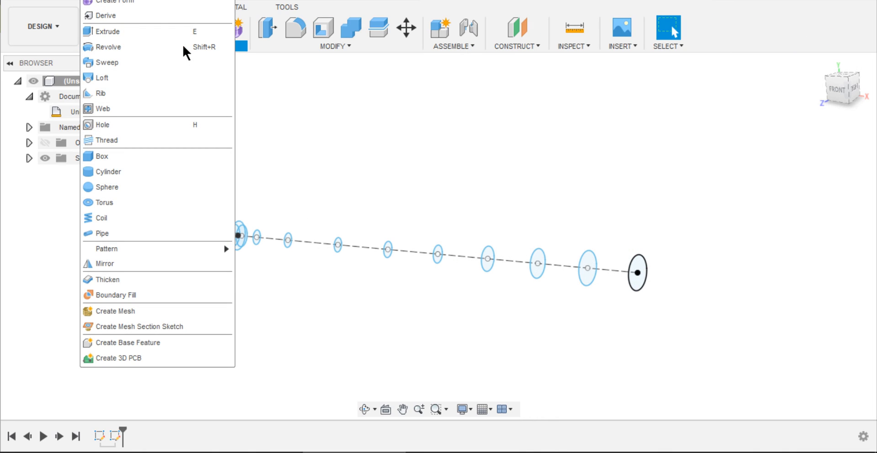
{"action": "left_click", "coordinate": [102, 78]}
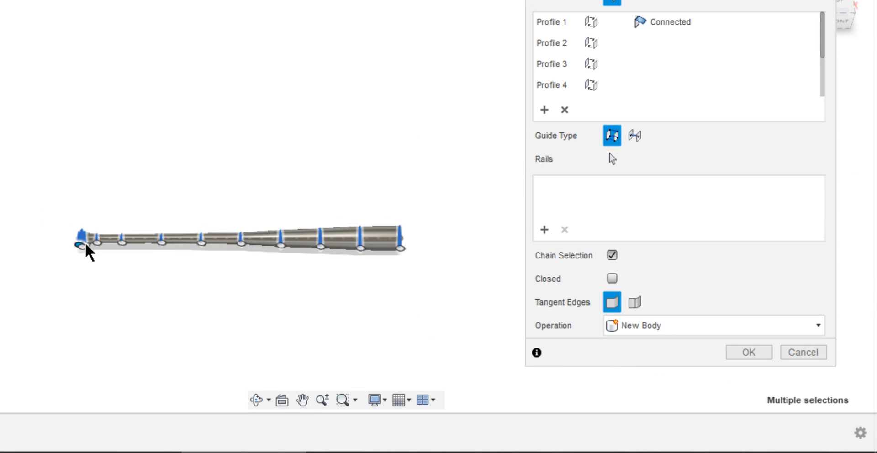
{"action": "left_click", "coordinate": [748, 352]}
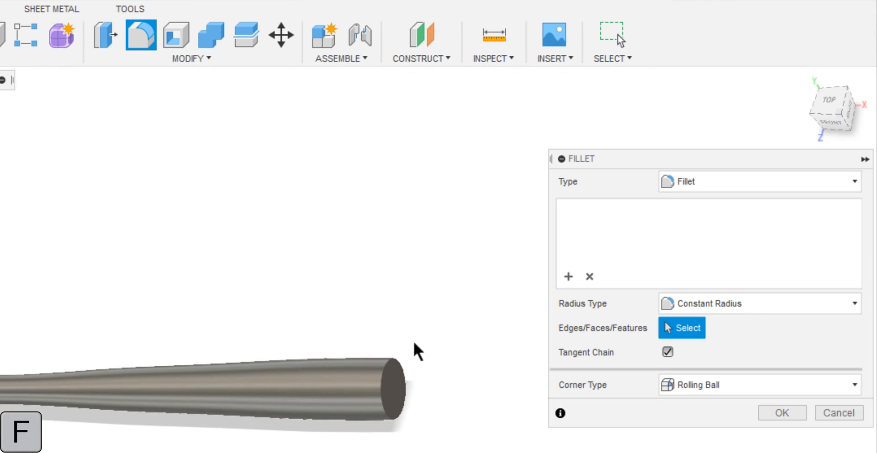
{"action": "left_click", "coordinate": [392, 386]}
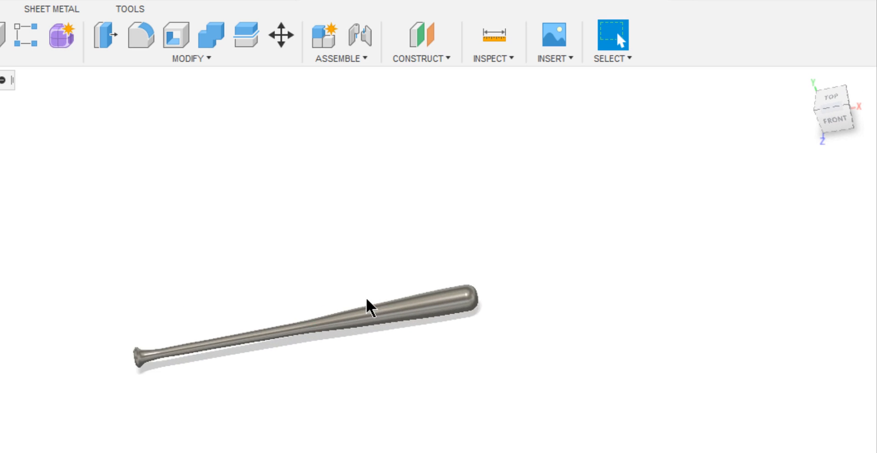
Apply the Cherry wood appearance to the bat body and look it over along its length.
{"action": "left_click_drag", "start_coordinate": [369, 305], "coordinate": [306, 253]}
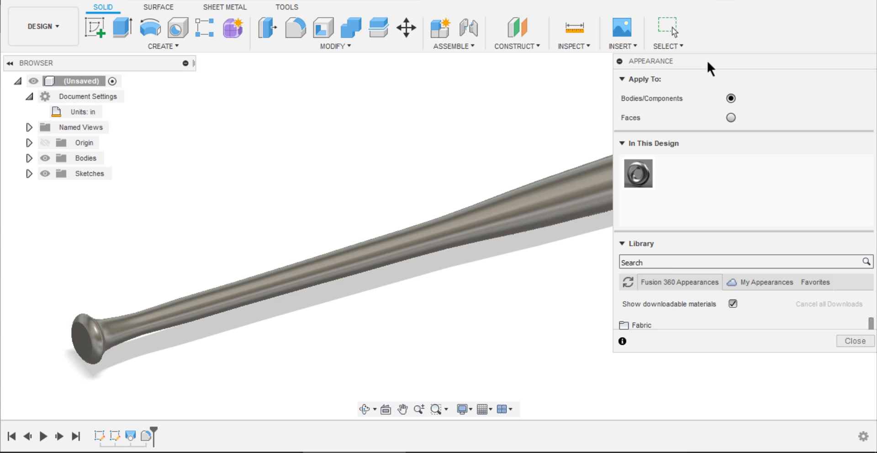
{"action": "type", "text": "woo"}
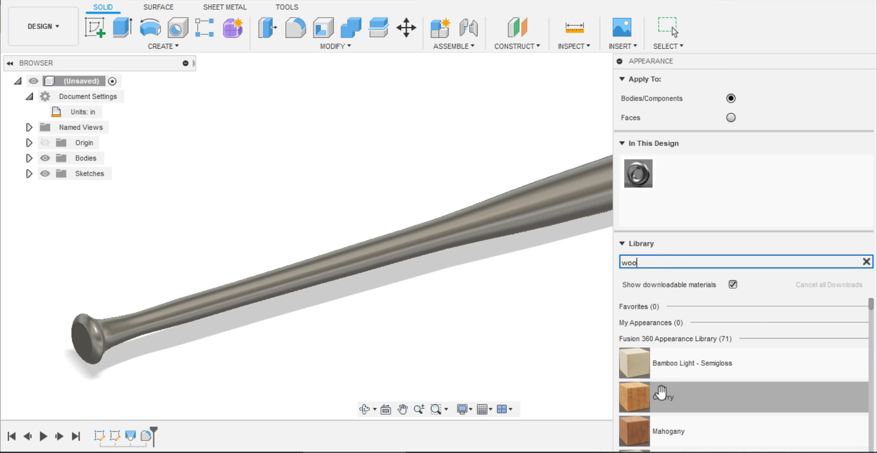
{"action": "left_click_drag", "start_coordinate": [634, 397], "coordinate": [462, 347]}
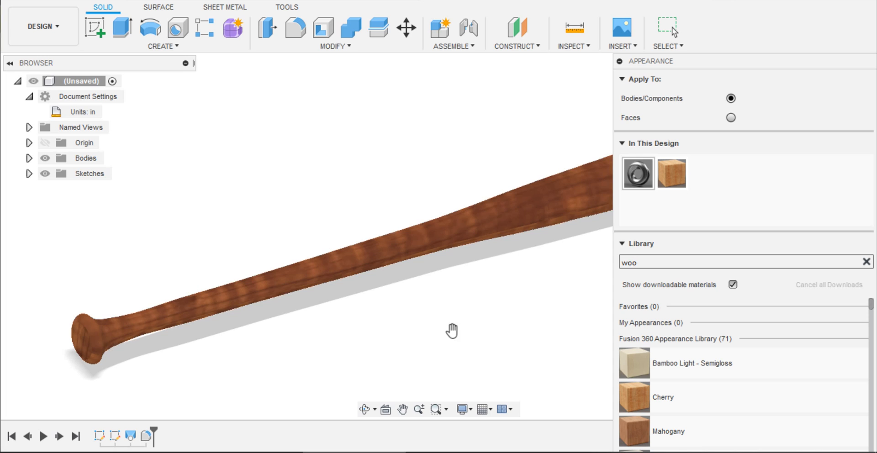
{"action": "left_click", "coordinate": [640, 243]}
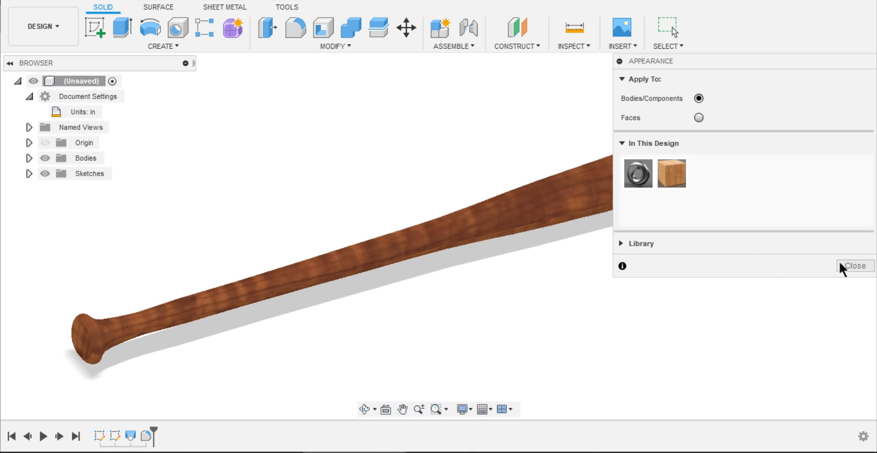
{"action": "left_click", "coordinate": [855, 266]}
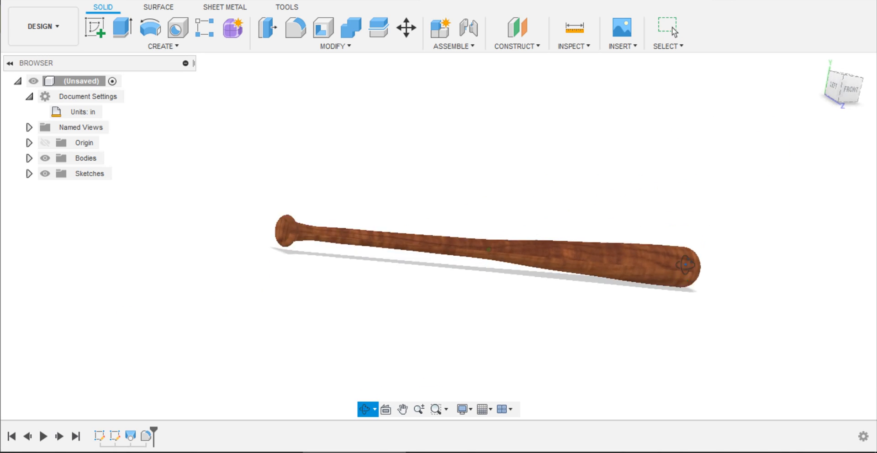
{"action": "left_click_drag", "start_coordinate": [484, 252], "coordinate": [685, 265]}
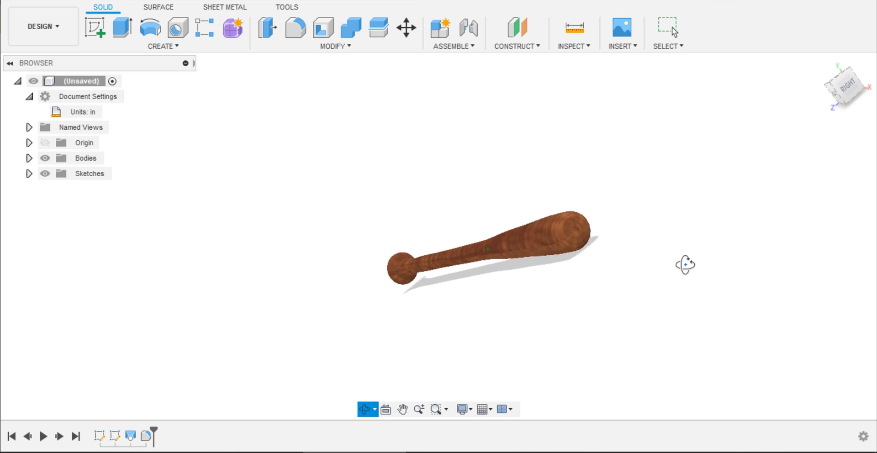
{"action": "scroll", "scroll_direction": "up", "scroll_amount": 3}
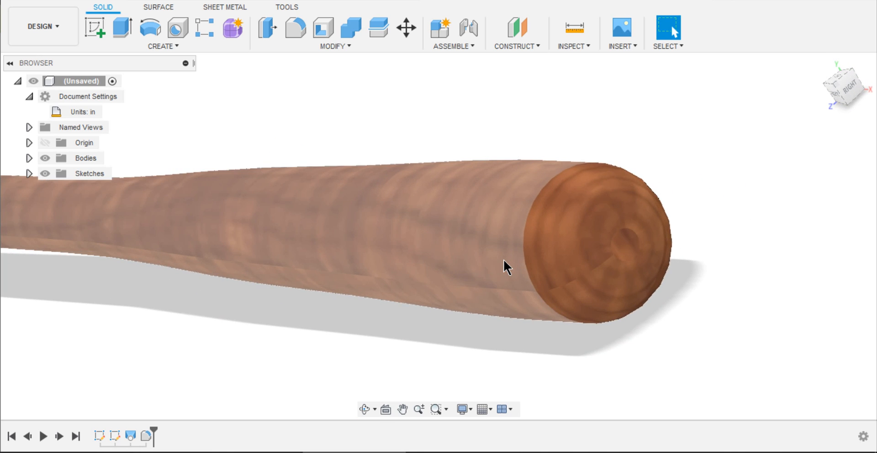
{"action": "scroll", "scroll_direction": "down", "scroll_amount": 3}
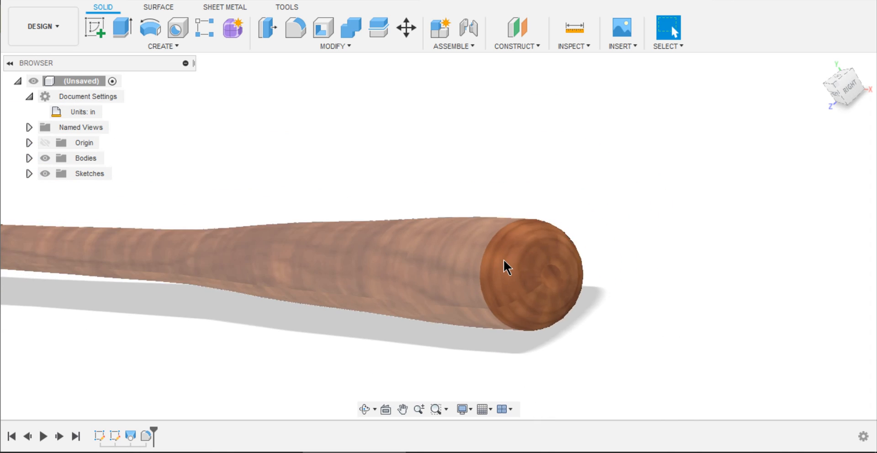
{"action": "left_click_drag", "start_coordinate": [504, 266], "coordinate": [447, 251]}
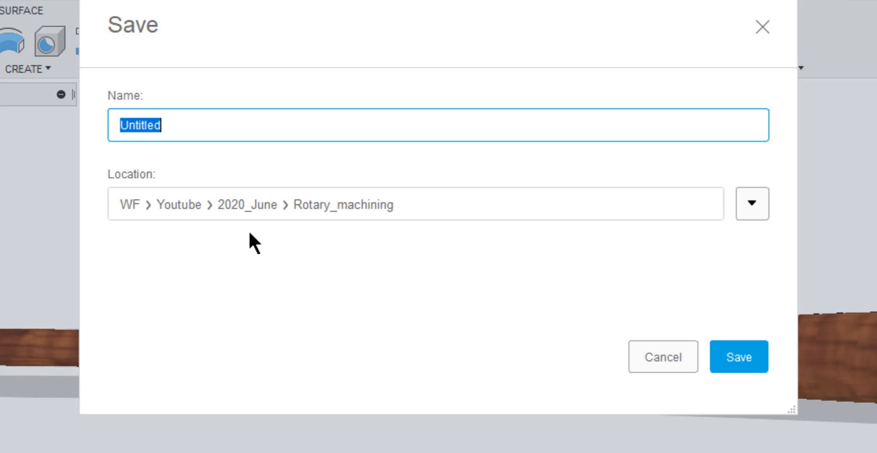
Save as Baseball_bat, enter the Manufacture workspace, and run Inspect > Minimum Radius Analysis on the bat.
{"action": "type", "text": "Base"}
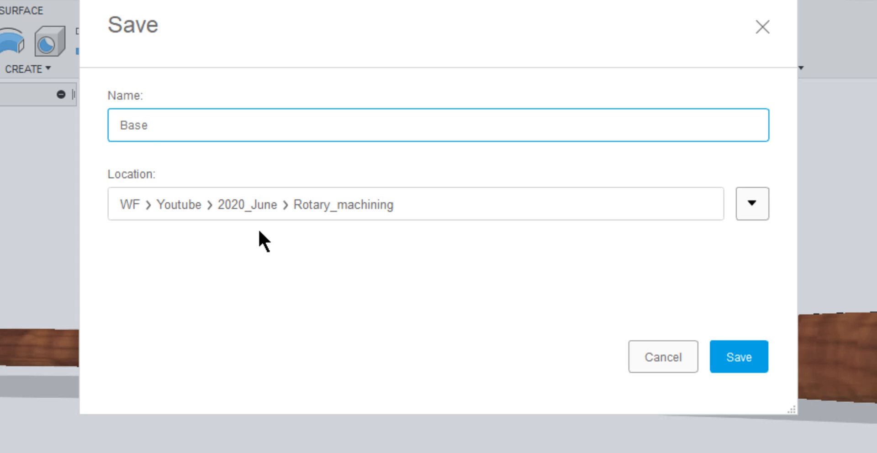
{"action": "left_click", "coordinate": [738, 357]}
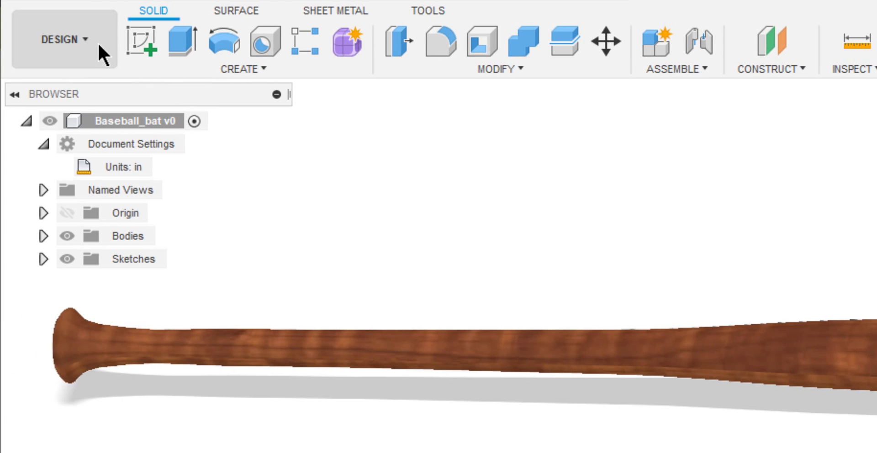
{"action": "left_click", "coordinate": [61, 39]}
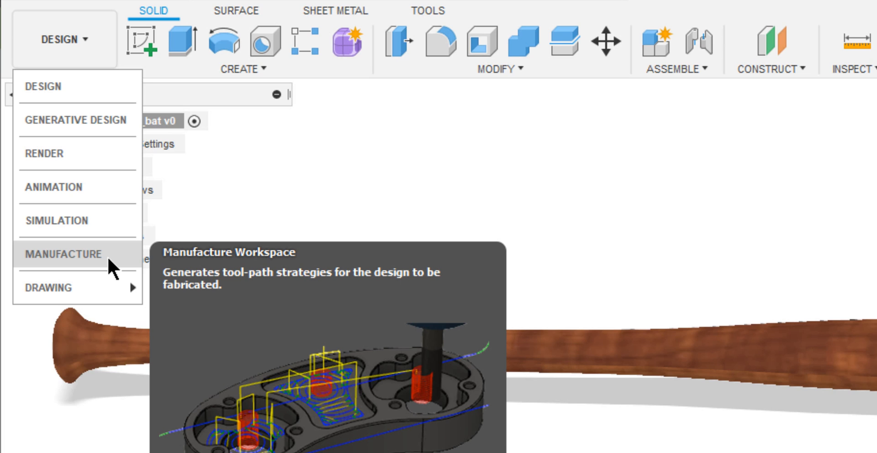
{"action": "left_click", "coordinate": [63, 254]}
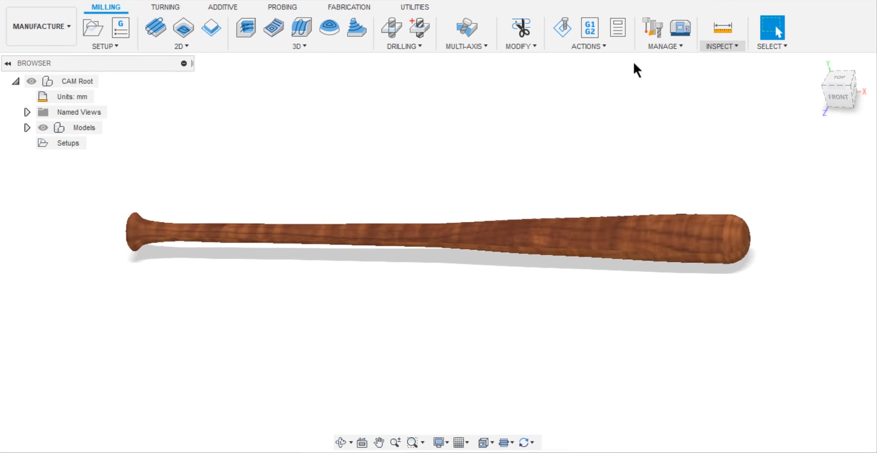
{"action": "left_click", "coordinate": [721, 47]}
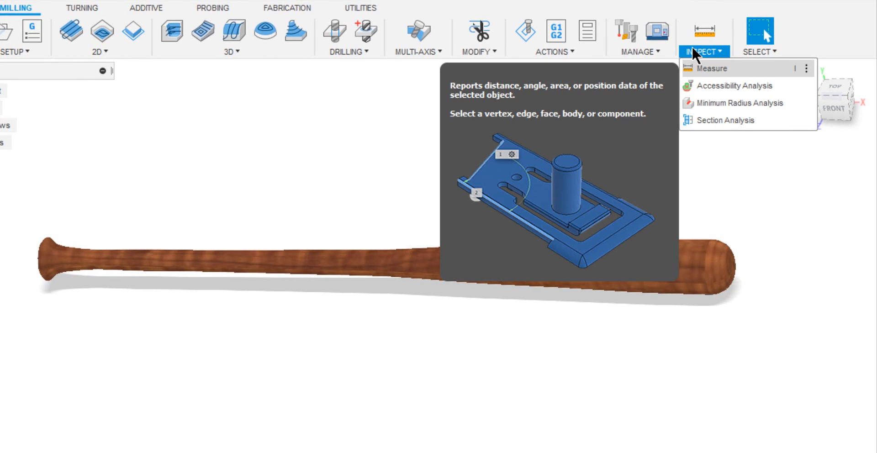
{"action": "mouse_move", "coordinate": [737, 103]}
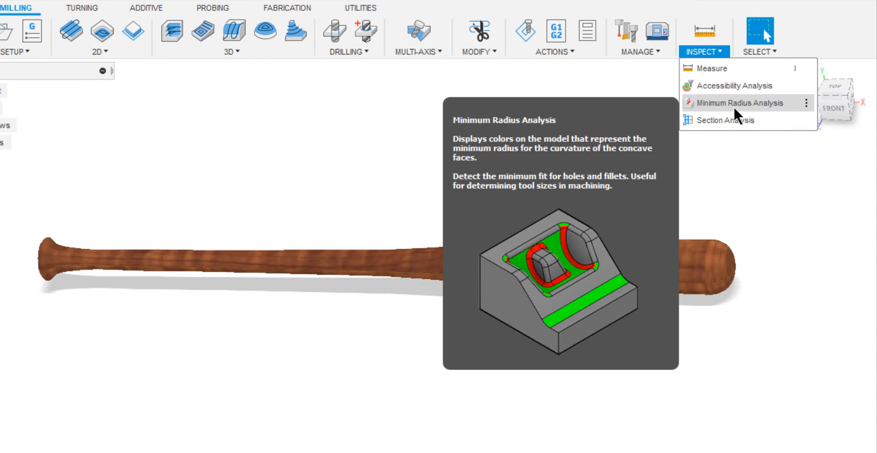
{"action": "left_click", "coordinate": [738, 103]}
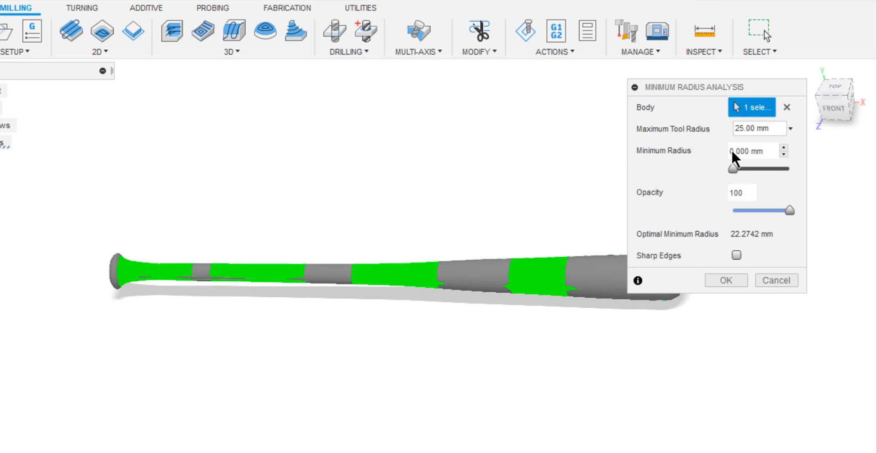
{"action": "mouse_move", "coordinate": [766, 191]}
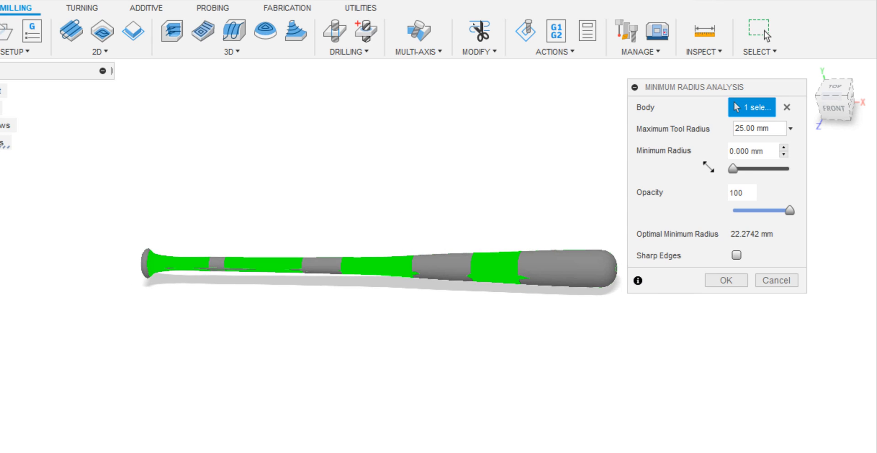
Sweep the Minimum Radius threshold between about 21 and 25 mm to reveal the red band on the handle.
{"action": "left_click_drag", "start_coordinate": [757, 168], "coordinate": [783, 168]}
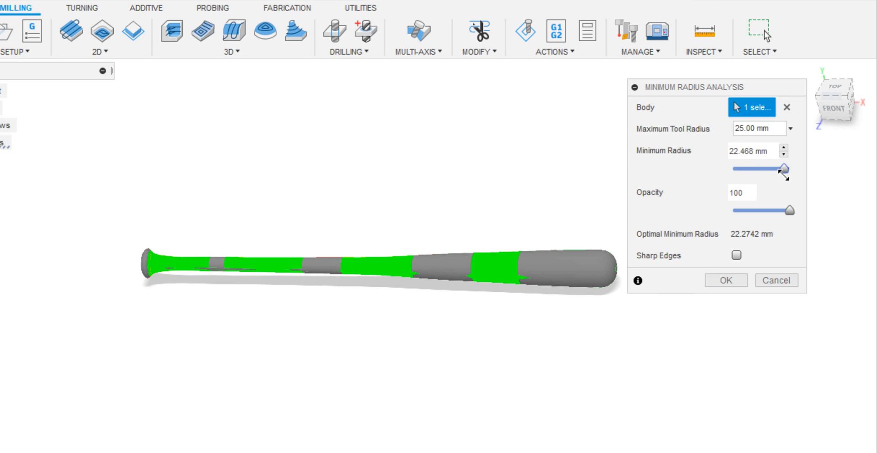
{"action": "left_click_drag", "start_coordinate": [783, 168], "coordinate": [789, 168]}
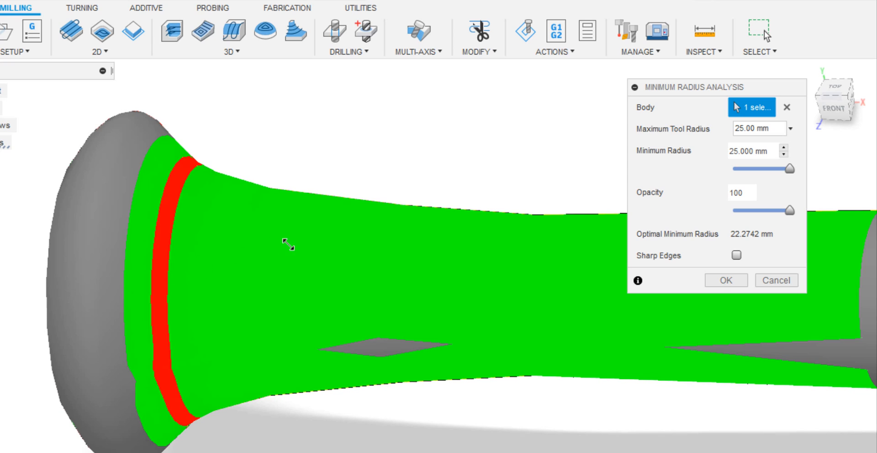
{"action": "left_click_drag", "start_coordinate": [791, 168], "coordinate": [777, 168]}
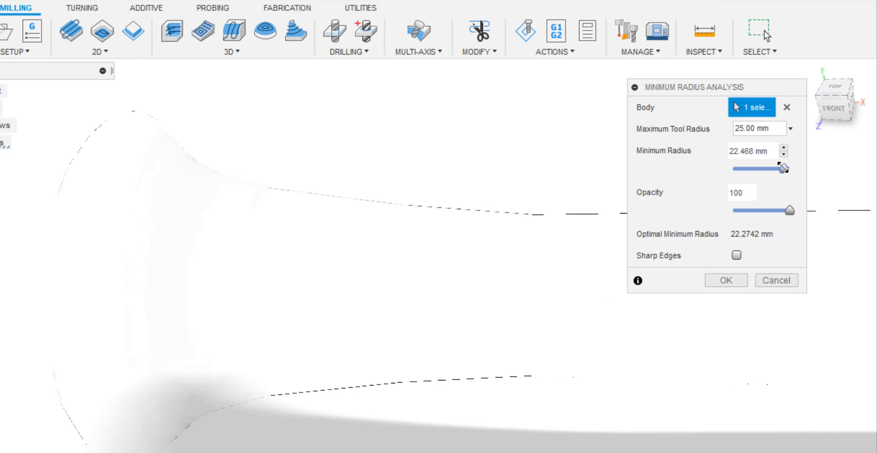
{"action": "left_click_drag", "start_coordinate": [772, 168], "coordinate": [788, 168]}
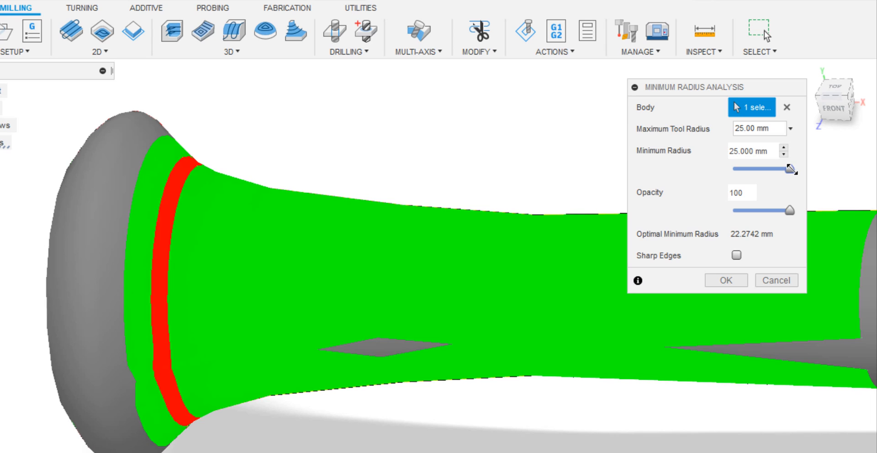
{"action": "left_click_drag", "start_coordinate": [790, 168], "coordinate": [781, 168]}
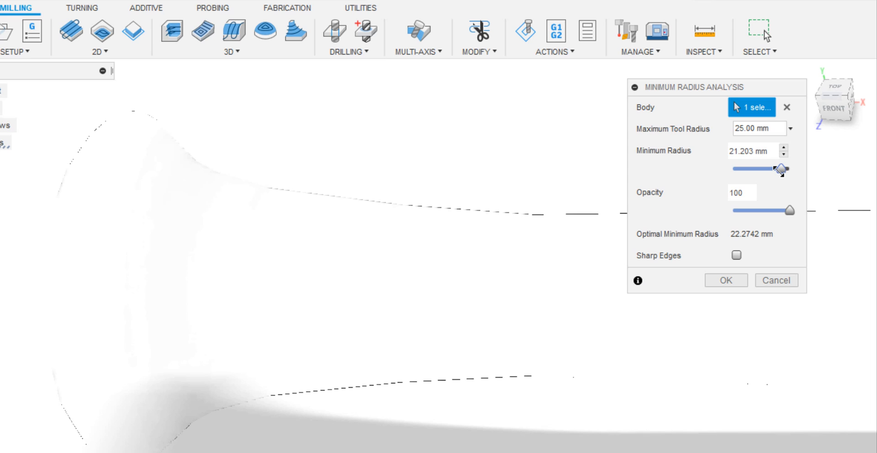
{"action": "left_click_drag", "start_coordinate": [779, 169], "coordinate": [779, 154]}
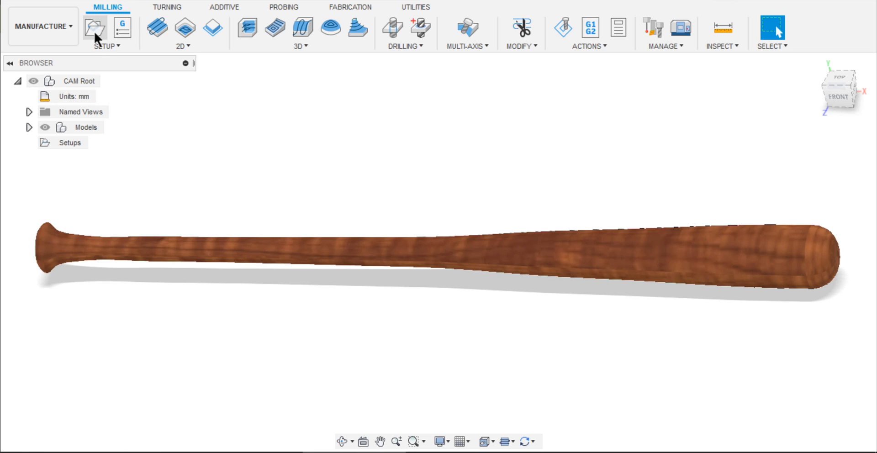
Create a new setup oriented by 'Select Z axis/plane & X axis', Y as Z and X as X.
{"action": "left_click", "coordinate": [94, 29]}
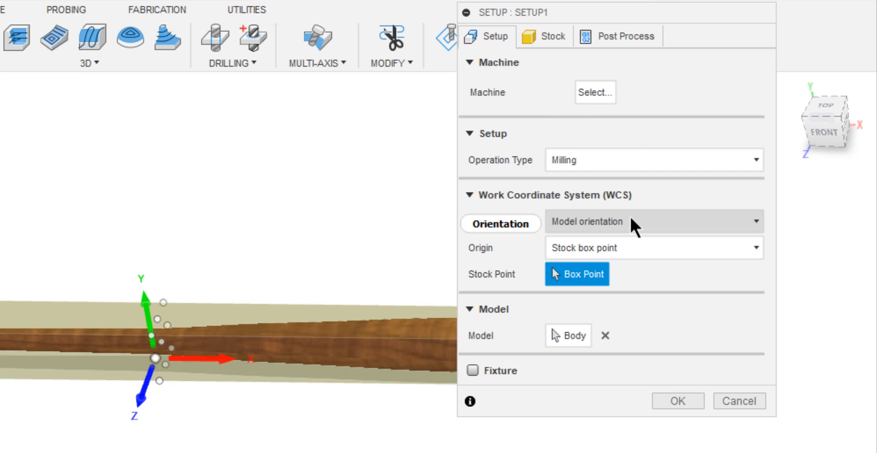
{"action": "left_click", "coordinate": [652, 221]}
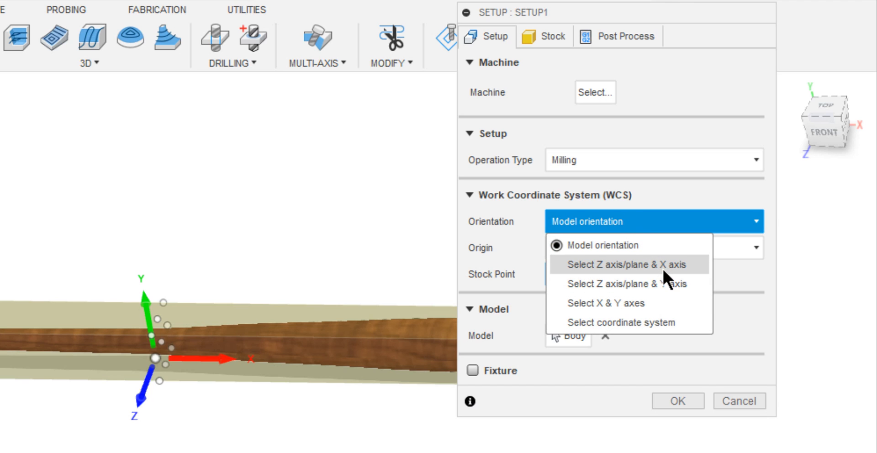
{"action": "left_click", "coordinate": [628, 264]}
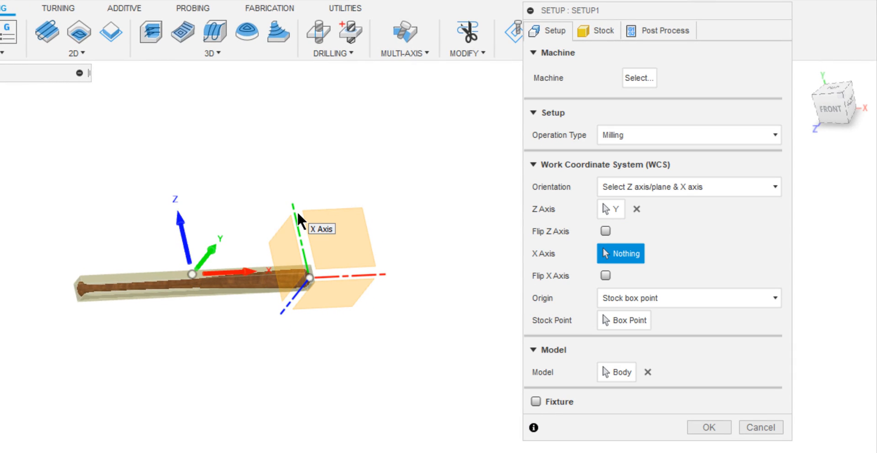
{"action": "mouse_move", "coordinate": [354, 282]}
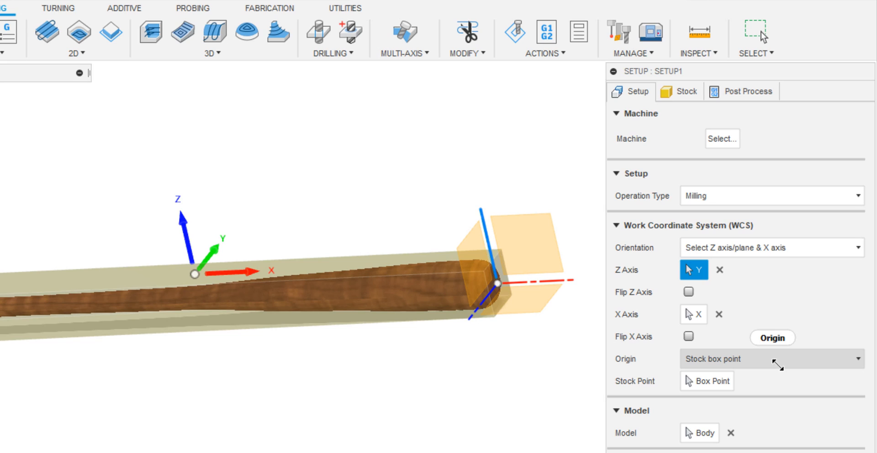
Keep the WCS origin at a stock box point and move on to the stock settings.
{"action": "left_click", "coordinate": [772, 358]}
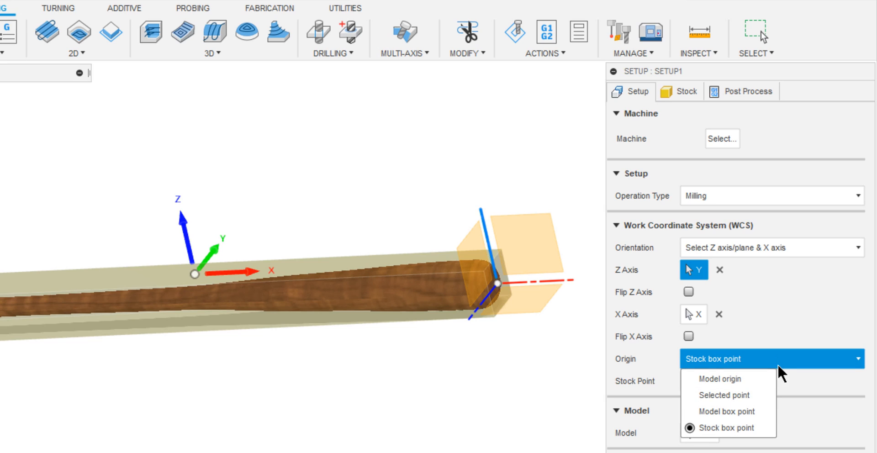
{"action": "left_click", "coordinate": [723, 427]}
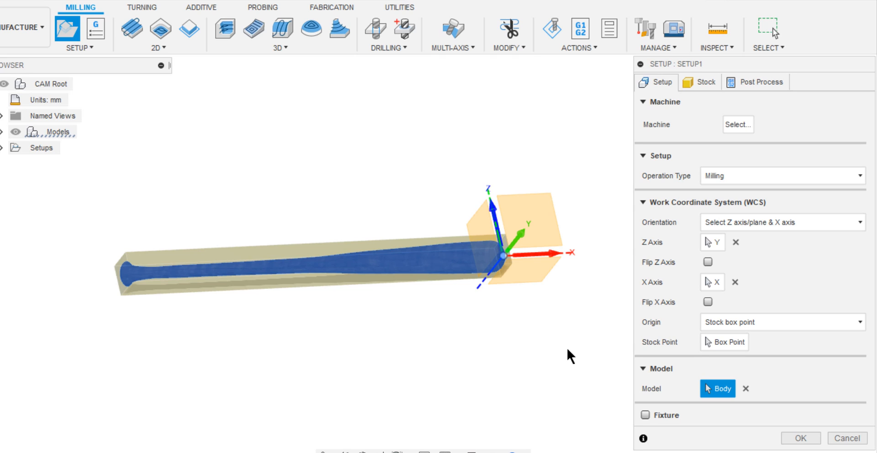
{"action": "left_click", "coordinate": [701, 81]}
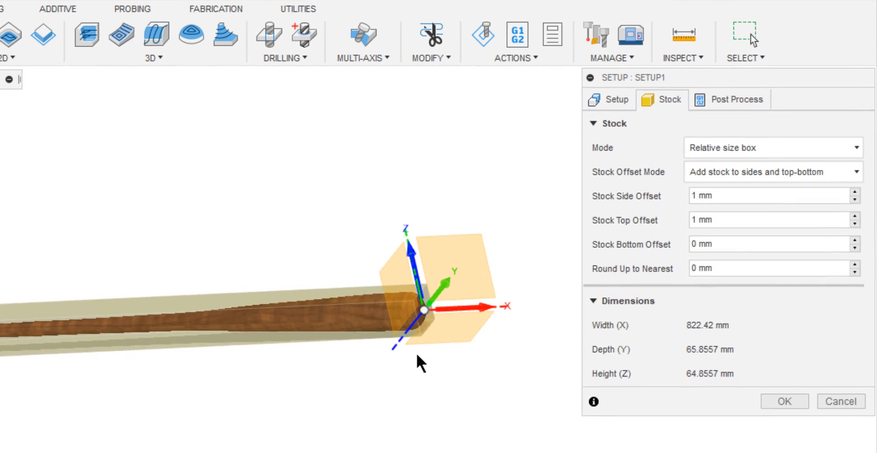
Make the stock a relative-size cylinder along X with 1 mm radial and 50 mm frontside offset.
{"action": "left_click", "coordinate": [772, 148]}
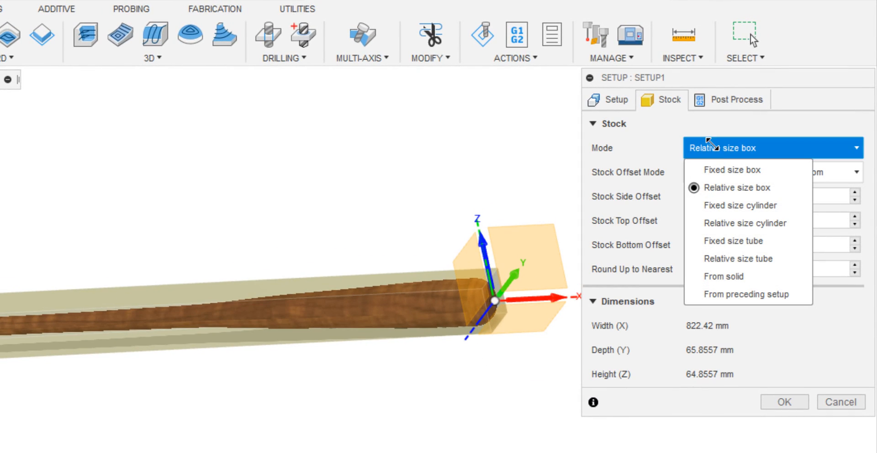
{"action": "left_click", "coordinate": [744, 223]}
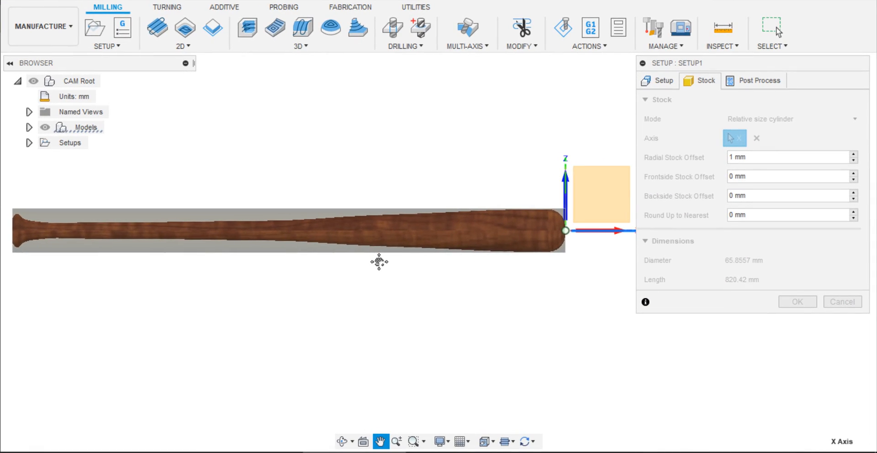
{"action": "left_click", "coordinate": [788, 176]}
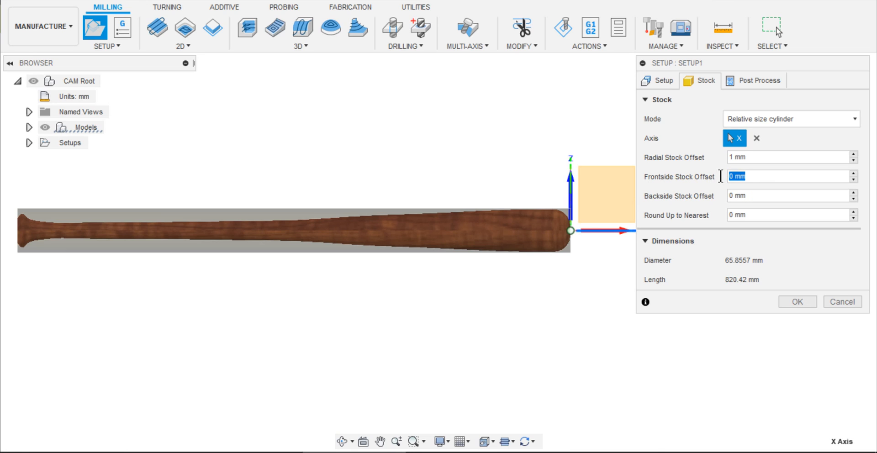
{"action": "type", "text": "50"}
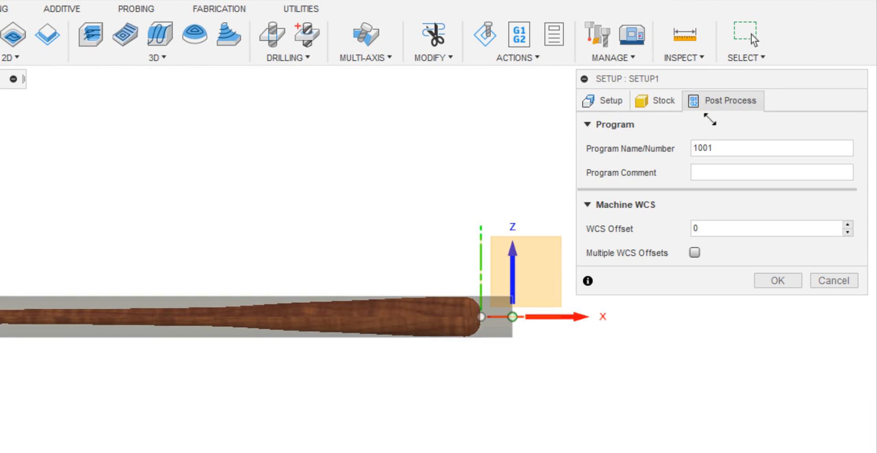
Enter the program comment 'Rotary_machinig_baseball' for post-processing.
{"action": "type", "text": "Rotary_mac"}
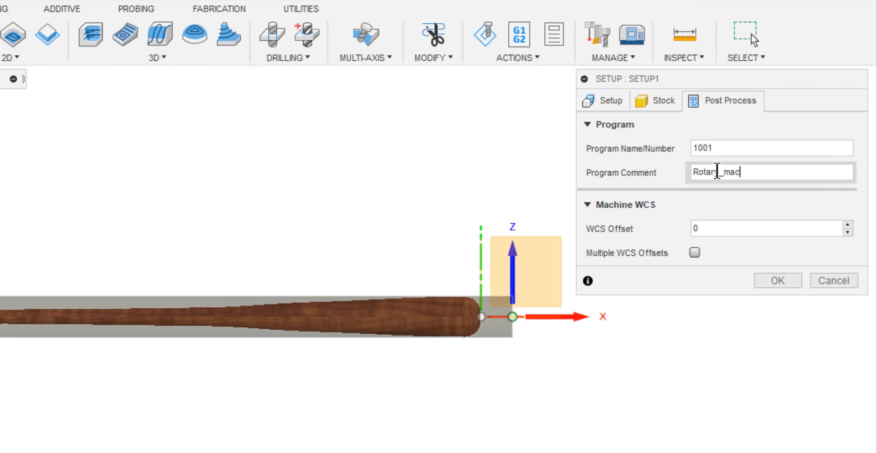
{"action": "type", "text": "hinig_baseball"}
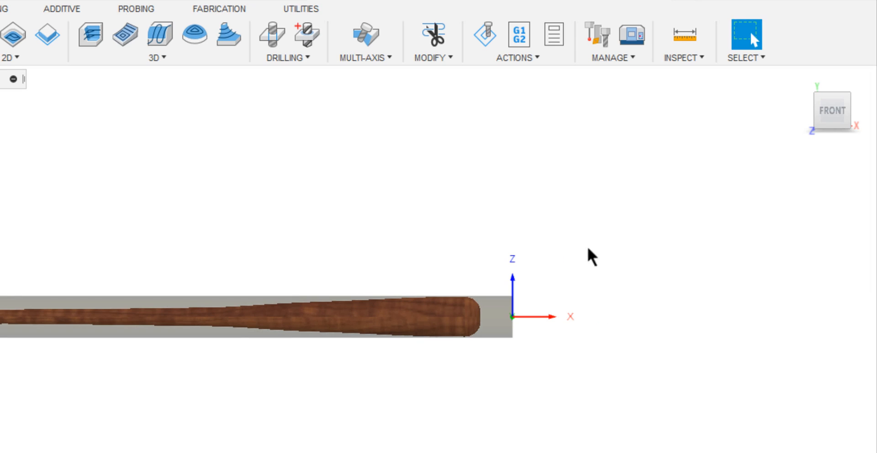
{"action": "mouse_move", "coordinate": [169, 195]}
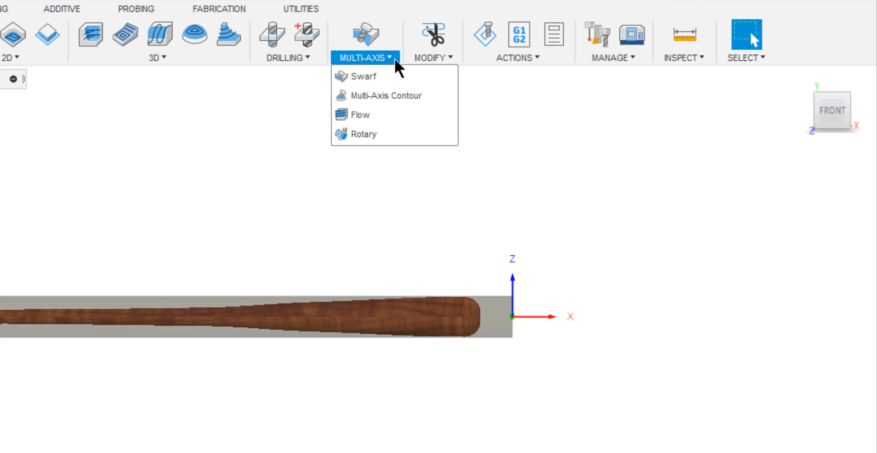
{"action": "mouse_move", "coordinate": [365, 134]}
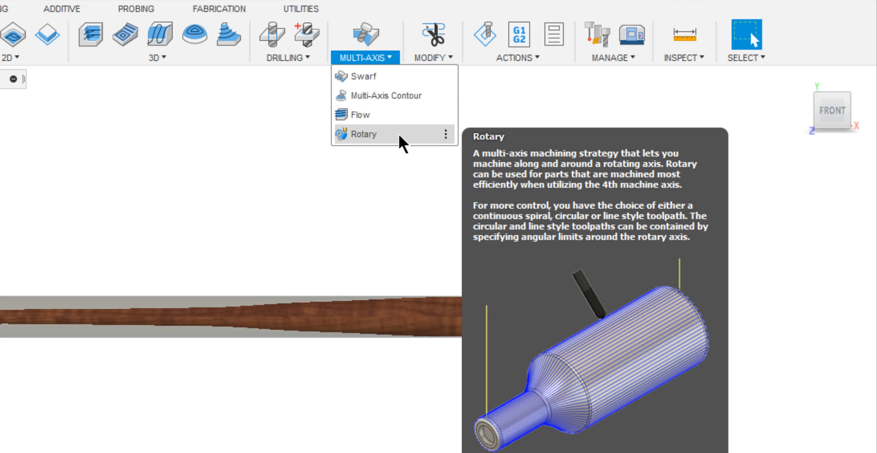
Create a Rotary multi-axis operation and bring up its tool library.
{"action": "left_click", "coordinate": [364, 134]}
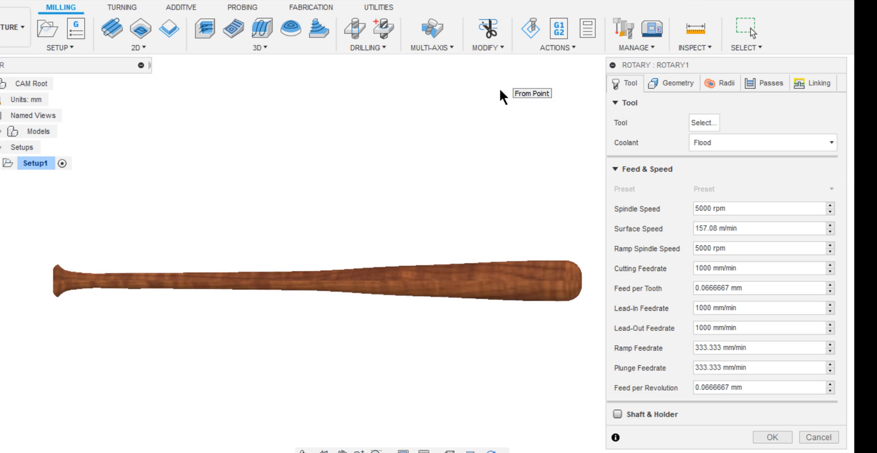
{"action": "mouse_move", "coordinate": [703, 122]}
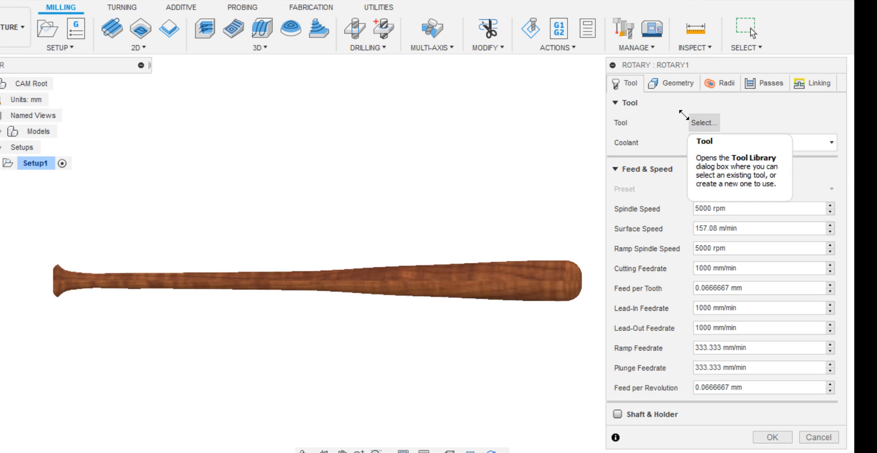
{"action": "mouse_move", "coordinate": [570, 259]}
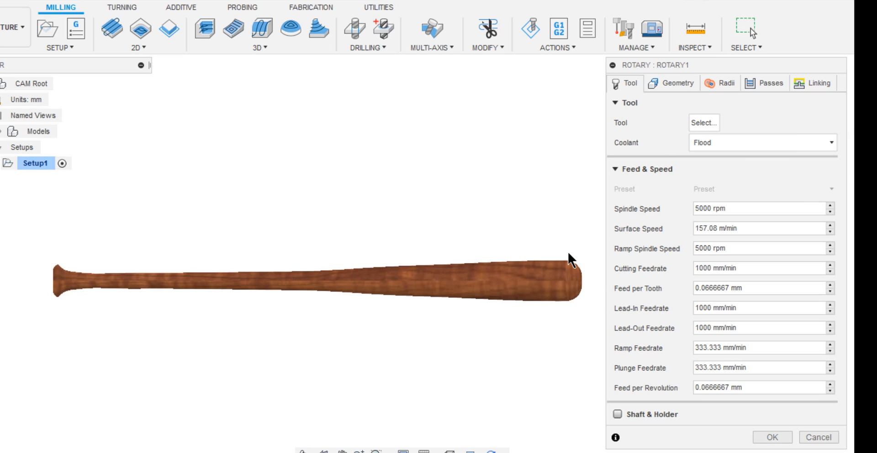
{"action": "mouse_move", "coordinate": [584, 266]}
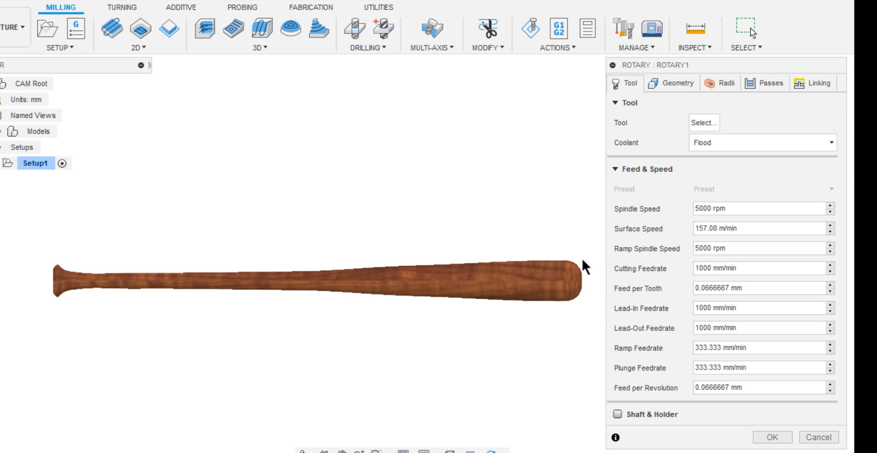
{"action": "mouse_move", "coordinate": [703, 123]}
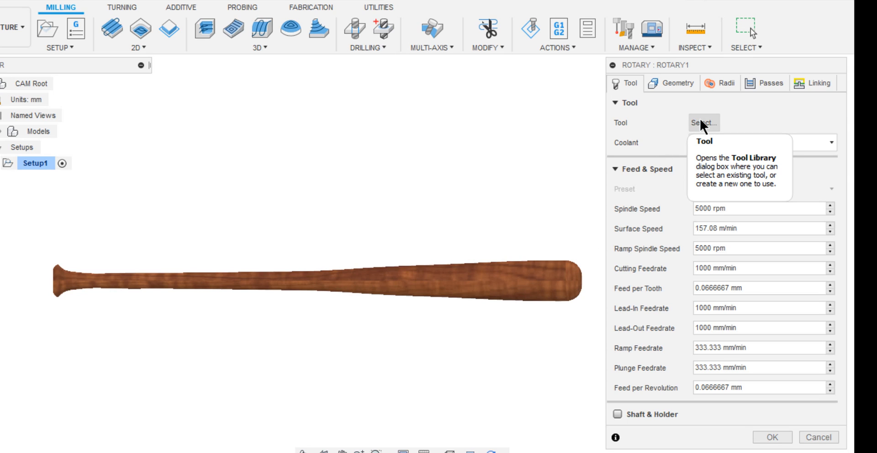
{"action": "left_click", "coordinate": [702, 122]}
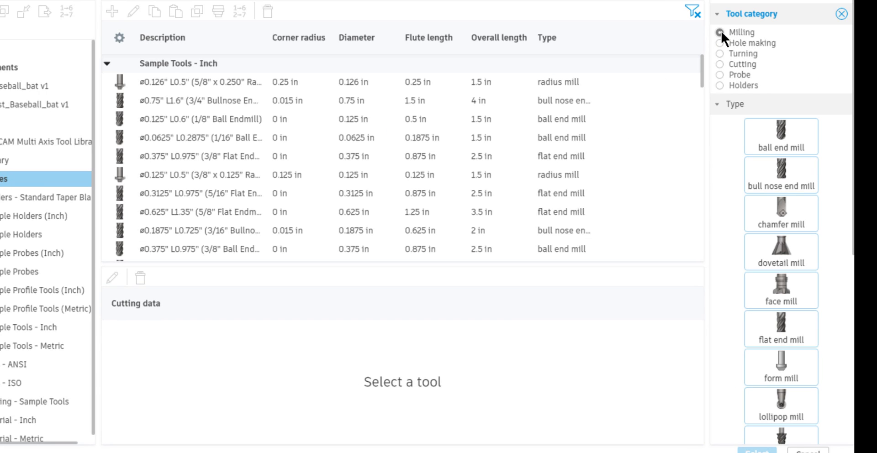
Filter to milling ball end mills and pick the 20 mm Ball Endmill.
{"action": "left_click", "coordinate": [781, 136]}
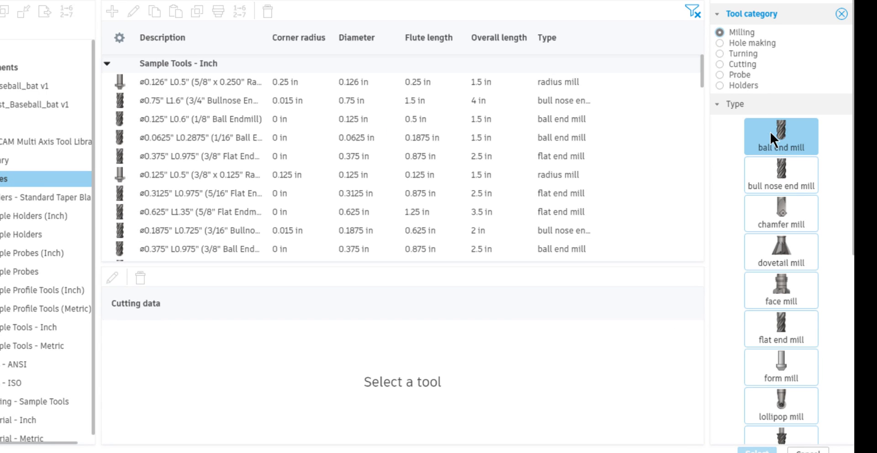
{"action": "left_click", "coordinate": [781, 136]}
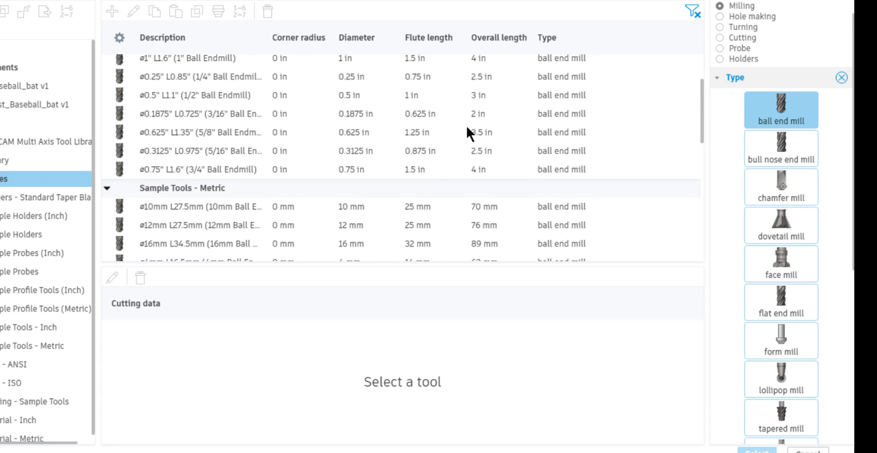
{"action": "scroll", "scroll_direction": "down", "scroll_amount": 3}
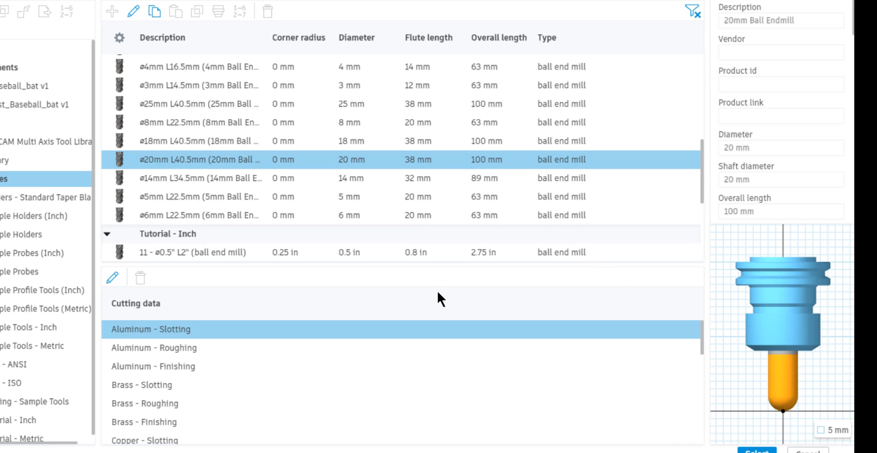
{"action": "left_click", "coordinate": [755, 450]}
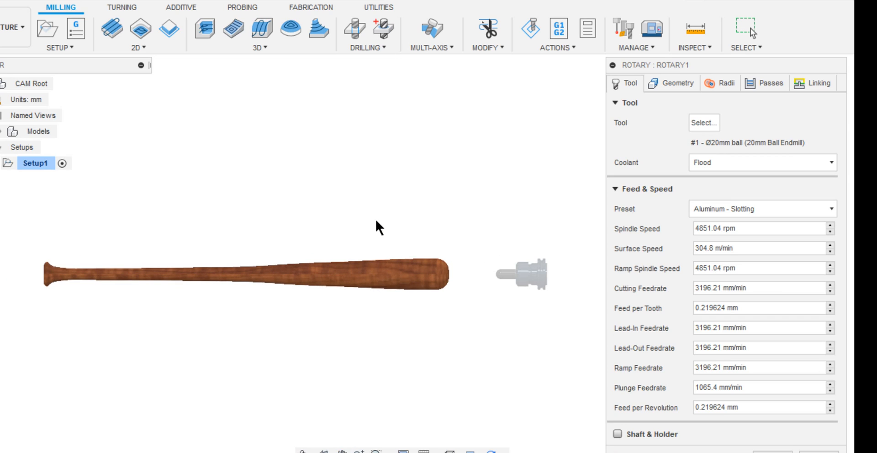
{"action": "mouse_move", "coordinate": [635, 282]}
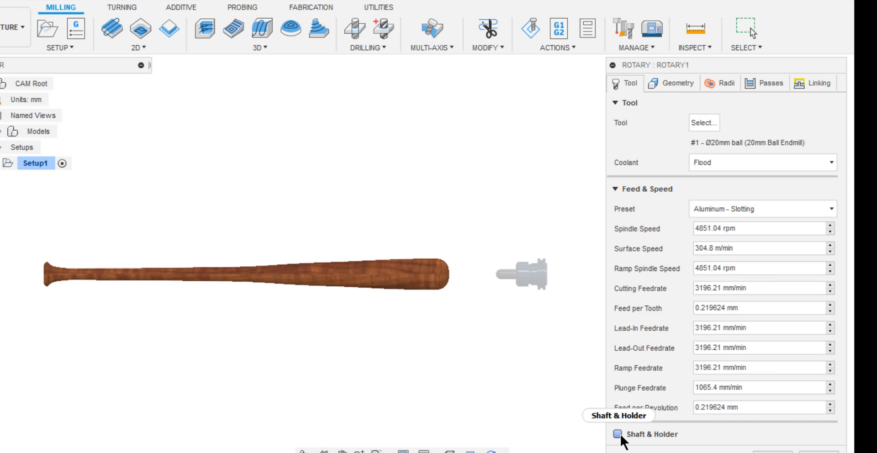
{"action": "mouse_move", "coordinate": [618, 434]}
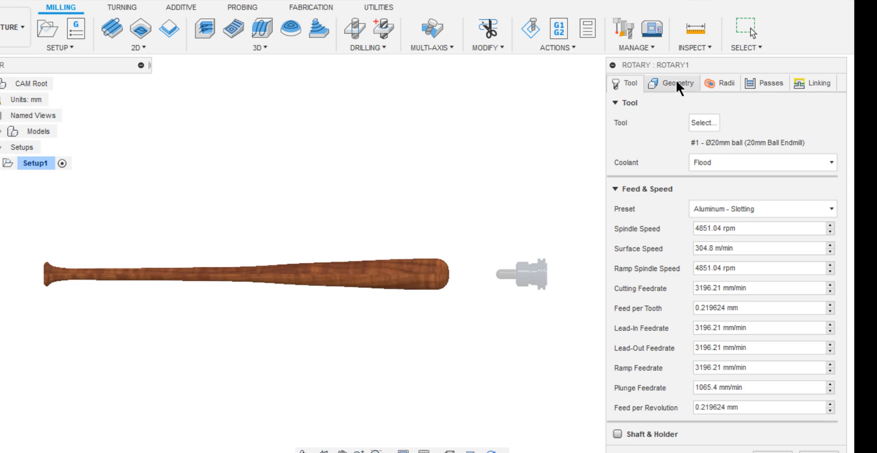
{"action": "left_click", "coordinate": [670, 83]}
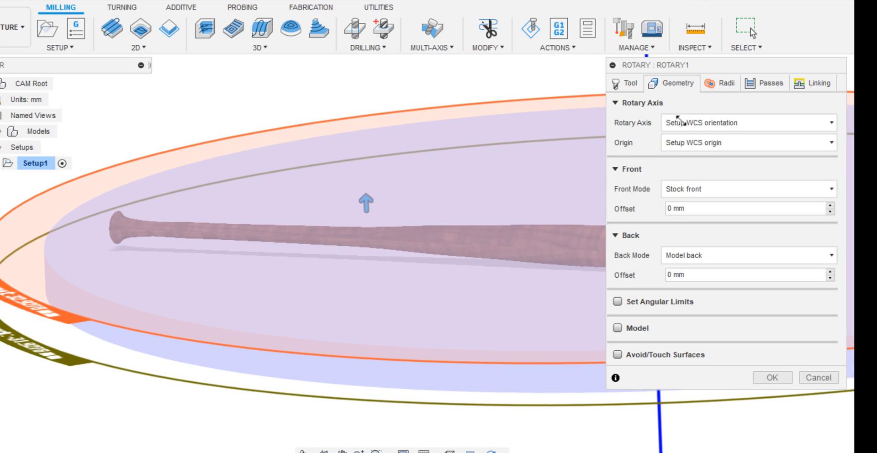
Use a dedicated rotary axis, set the front offset to -75 mm and enable Model override.
{"action": "left_click", "coordinate": [748, 122]}
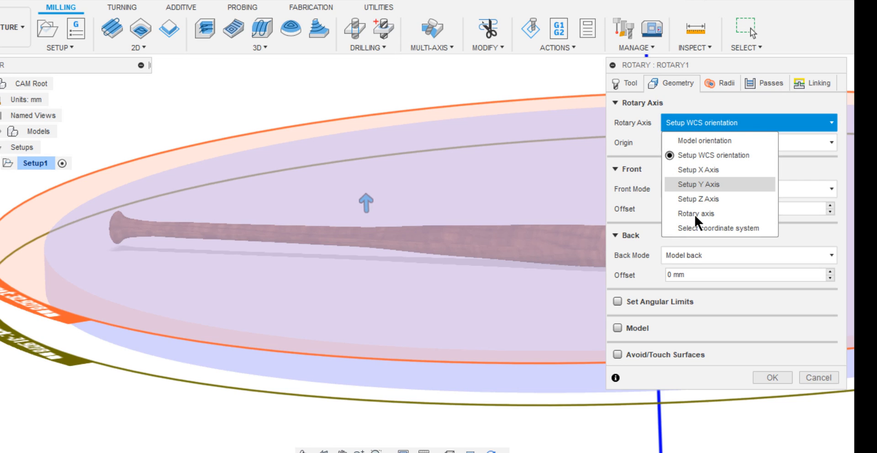
{"action": "left_click", "coordinate": [694, 213]}
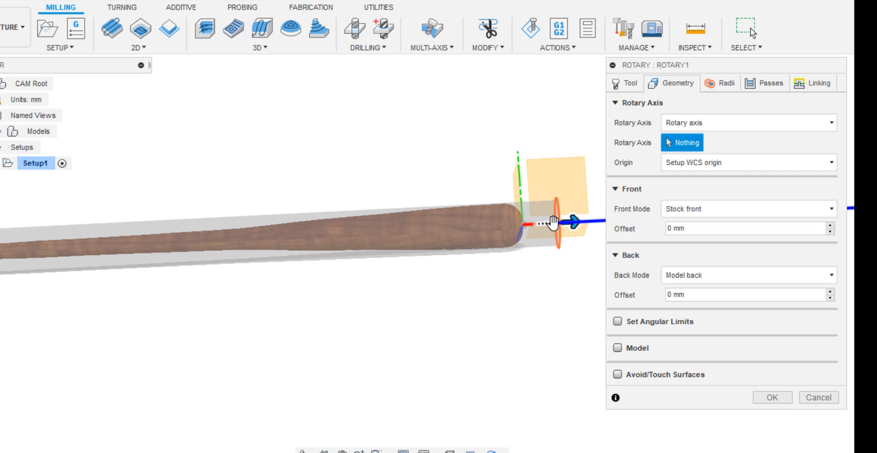
{"action": "left_click_drag", "start_coordinate": [559, 219], "coordinate": [478, 229]}
{"action": "type", "text": "-"}
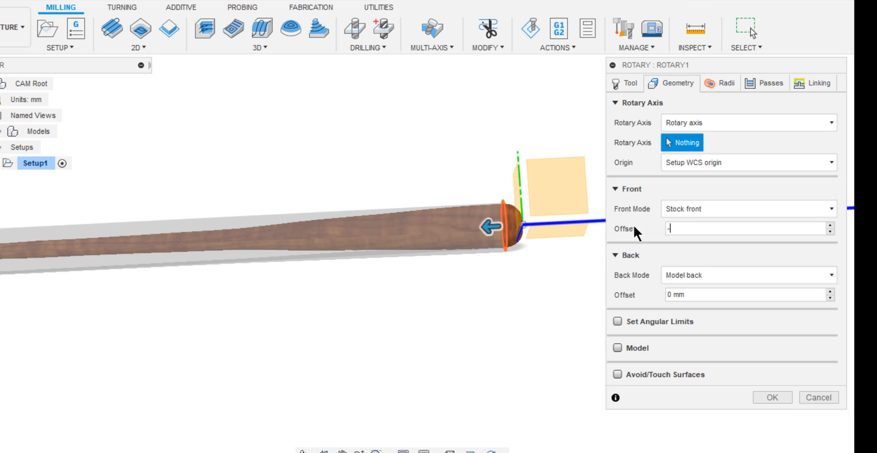
{"action": "type", "text": "75"}
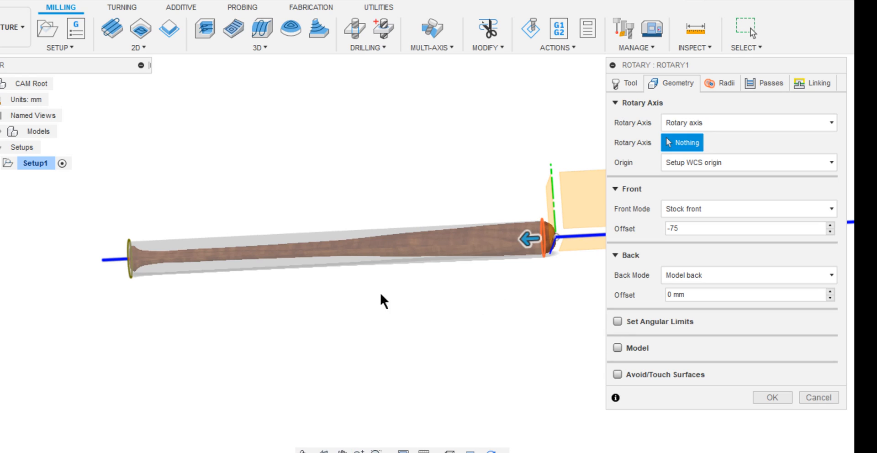
{"action": "mouse_move", "coordinate": [142, 293]}
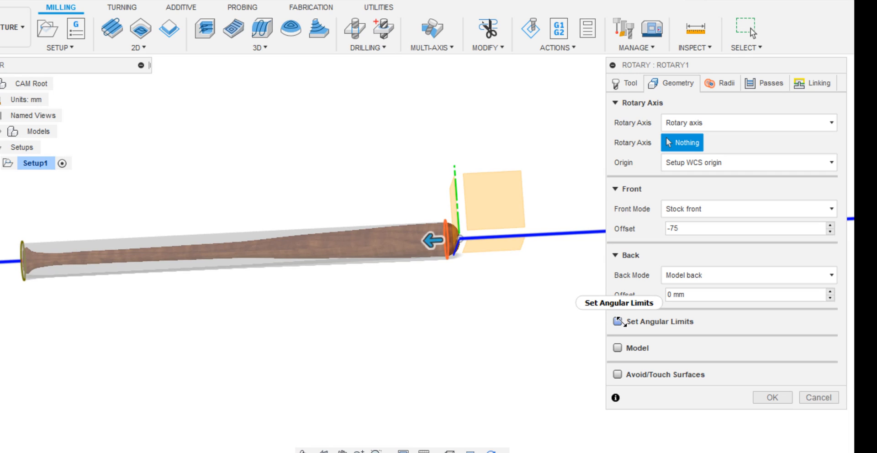
{"action": "mouse_move", "coordinate": [618, 347]}
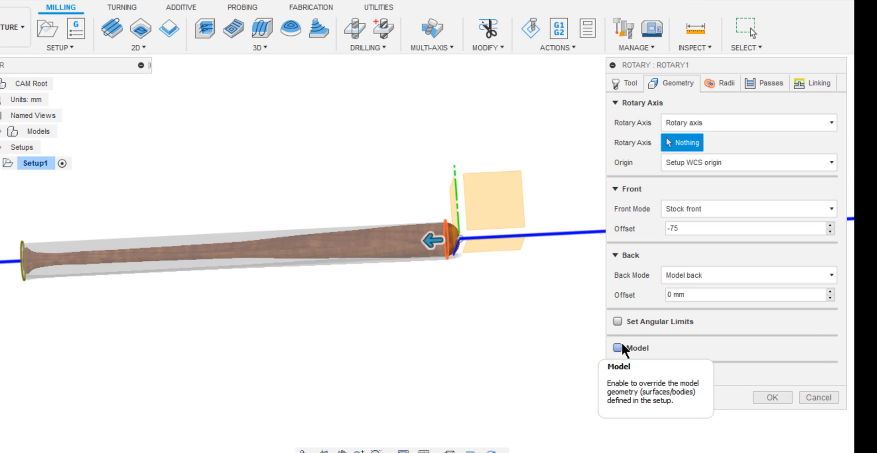
{"action": "left_click", "coordinate": [618, 347]}
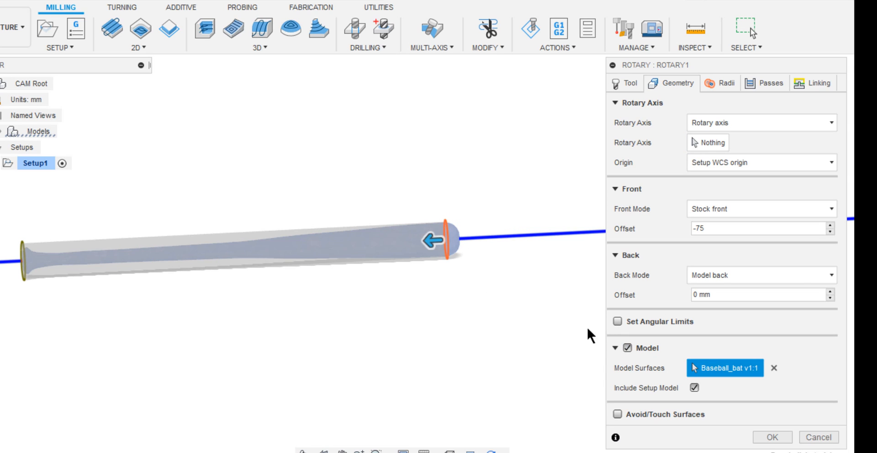
{"action": "mouse_move", "coordinate": [674, 351]}
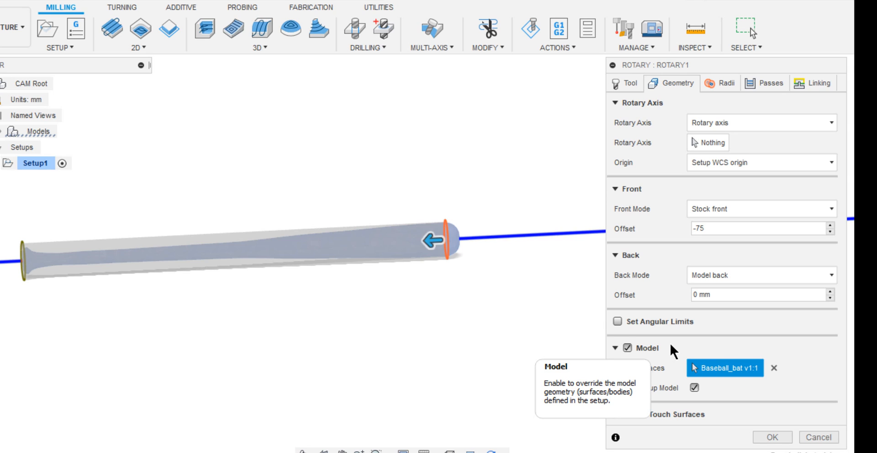
{"action": "mouse_move", "coordinate": [710, 185]}
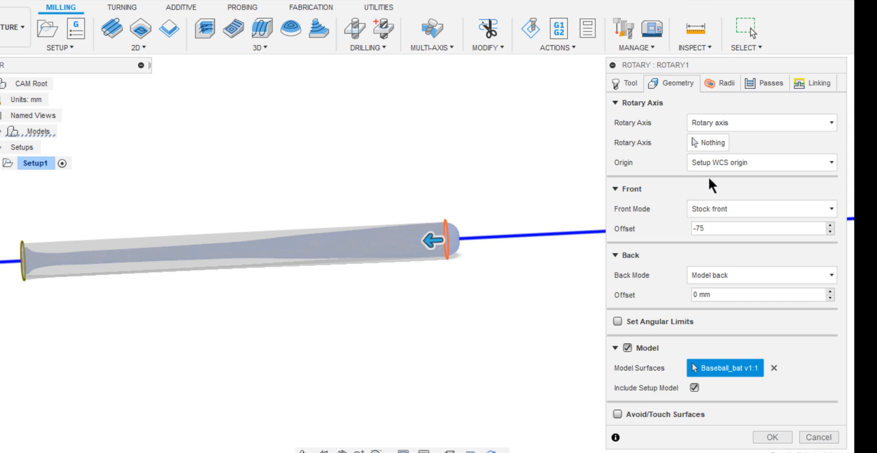
Review the passes: 10 mm stepover with the spiral rotary pass style kept.
{"action": "left_click", "coordinate": [721, 83]}
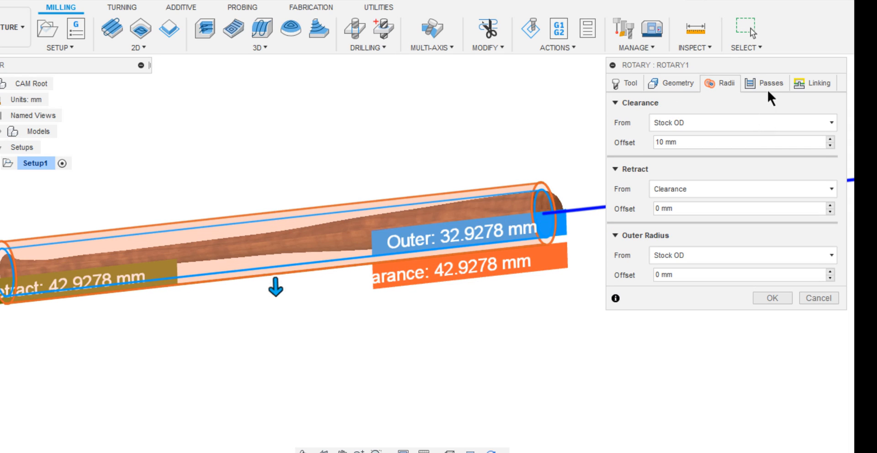
{"action": "left_click", "coordinate": [771, 83]}
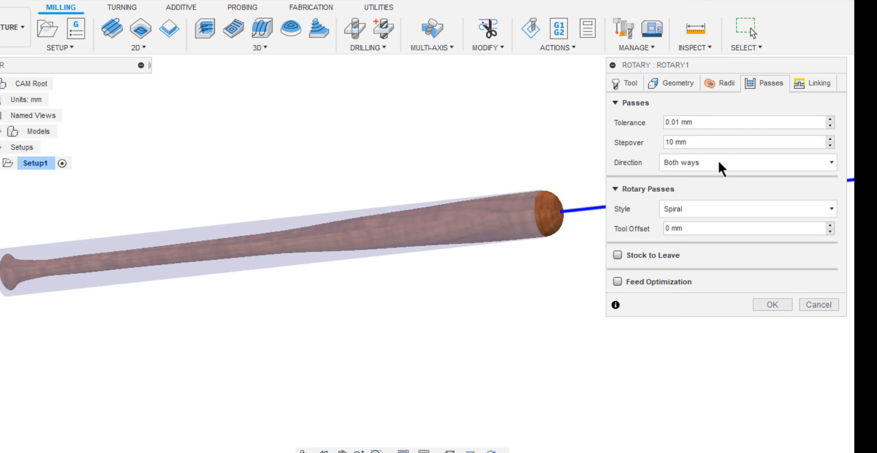
{"action": "left_click", "coordinate": [746, 163]}
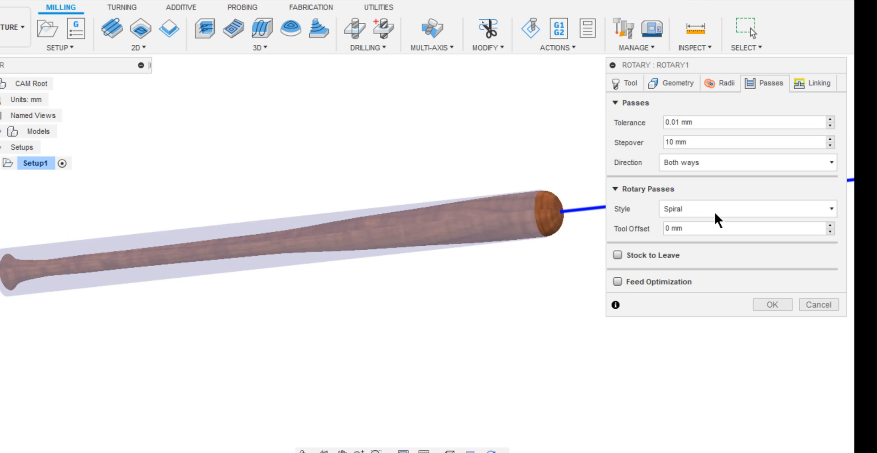
{"action": "left_click", "coordinate": [746, 208]}
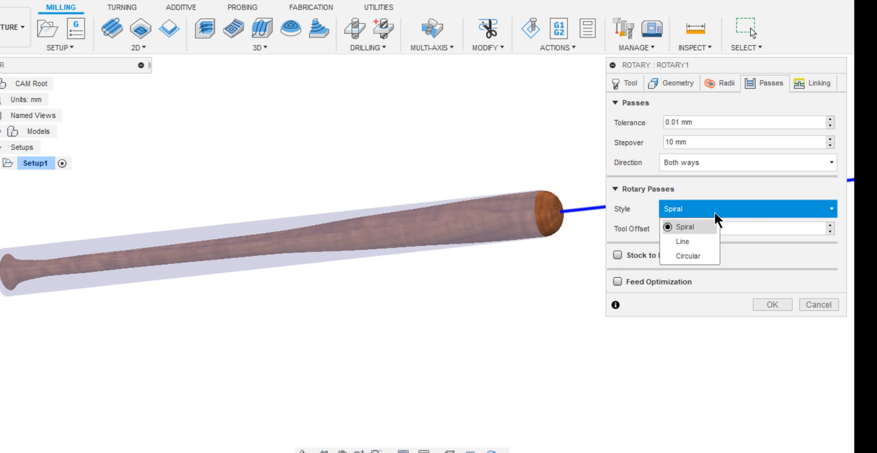
{"action": "mouse_move", "coordinate": [718, 235]}
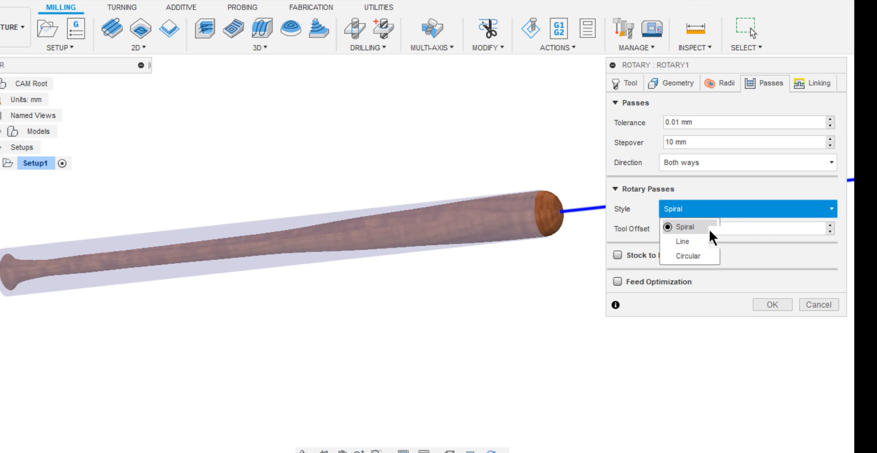
{"action": "left_click", "coordinate": [683, 226]}
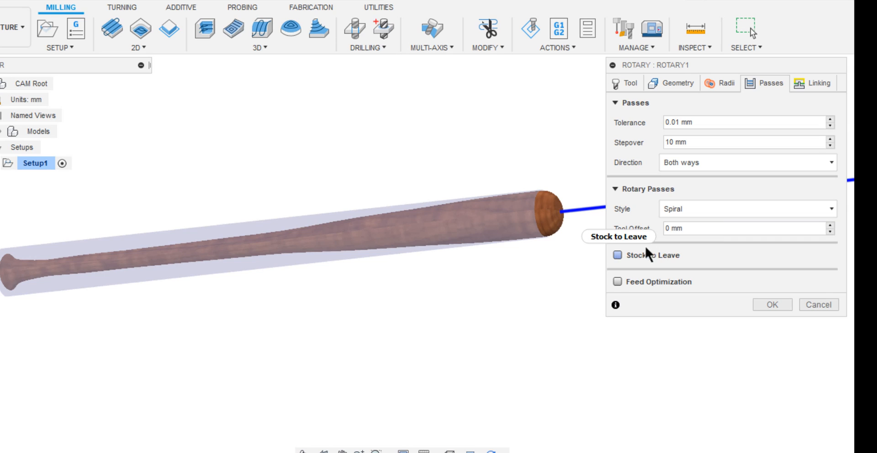
Toggle feed optimization and move on to the linking settings with full retraction.
{"action": "left_click", "coordinate": [617, 281]}
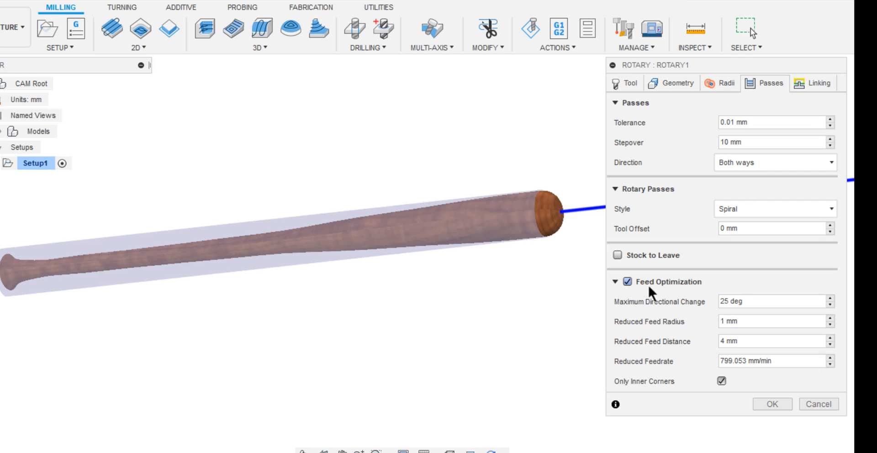
{"action": "left_click", "coordinate": [616, 283]}
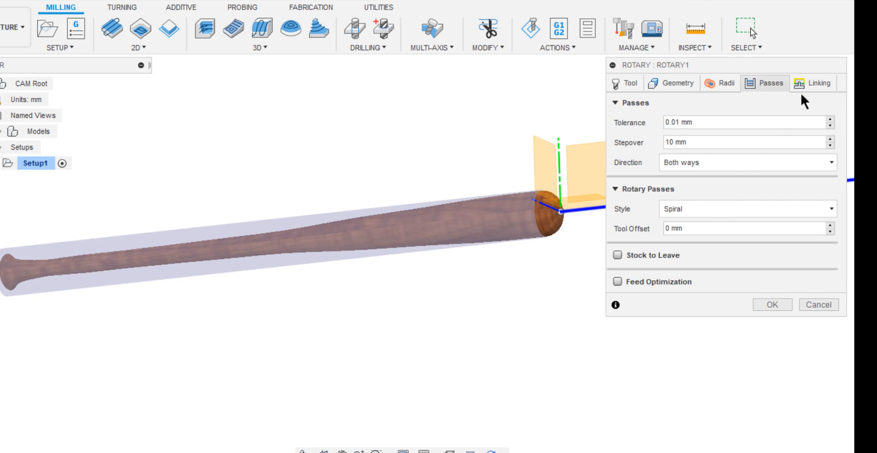
{"action": "left_click", "coordinate": [816, 83]}
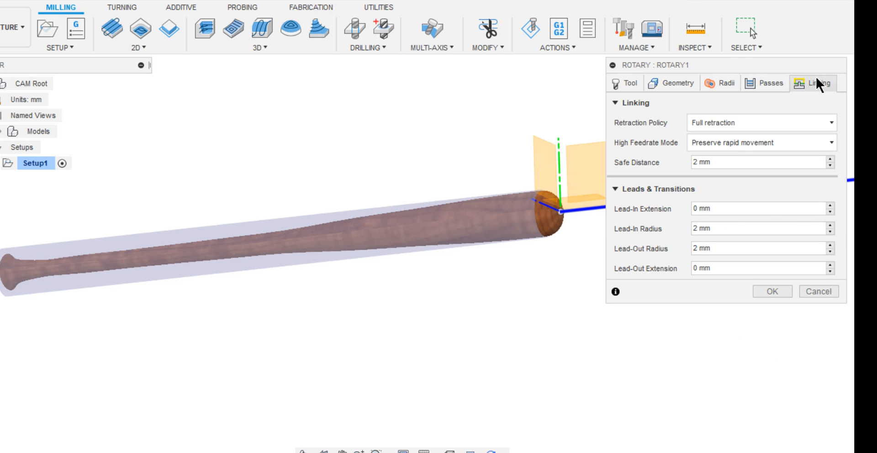
Accept the settings to generate Rotary1 and start its simulation.
{"action": "left_click", "coordinate": [771, 291]}
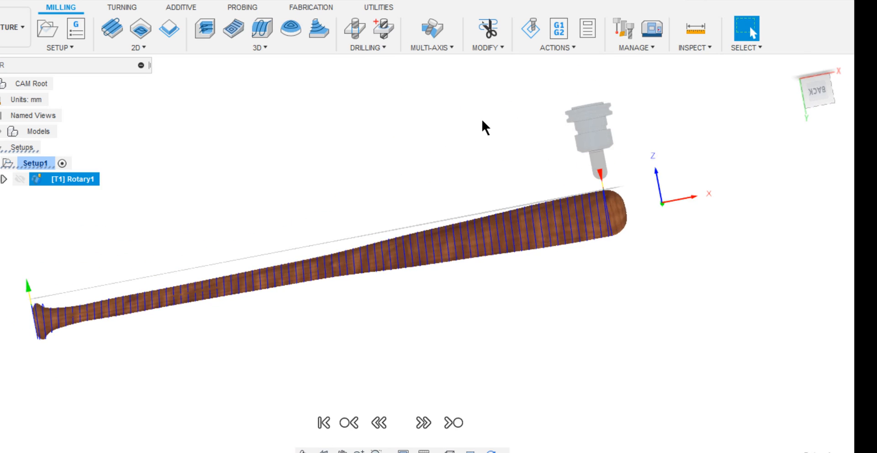
{"action": "left_click", "coordinate": [529, 28]}
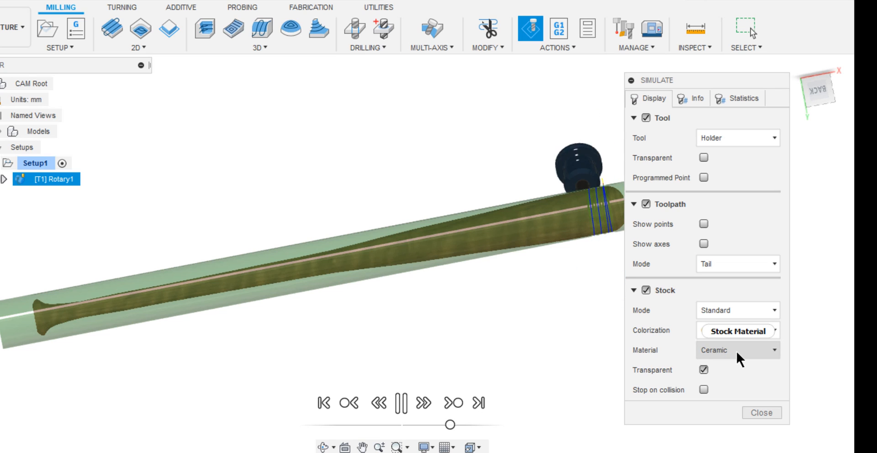
Make the stock opaque, play through the rotary cut and close the simulation.
{"action": "left_click", "coordinate": [703, 370]}
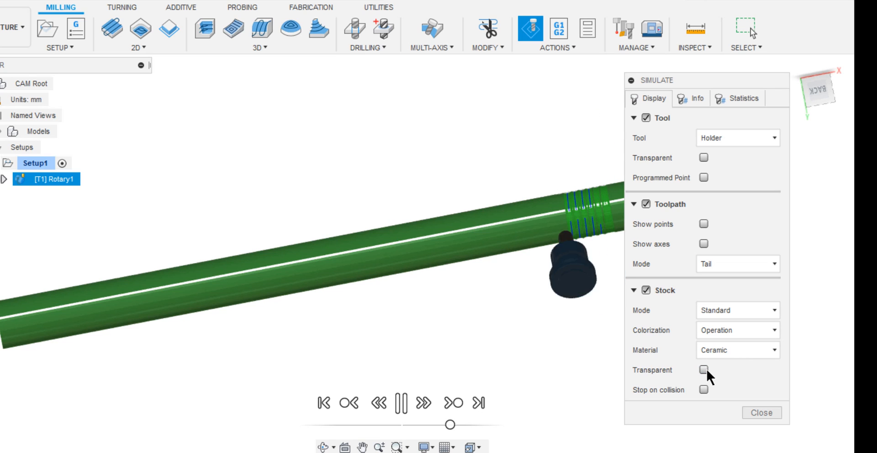
{"action": "left_click", "coordinate": [478, 403]}
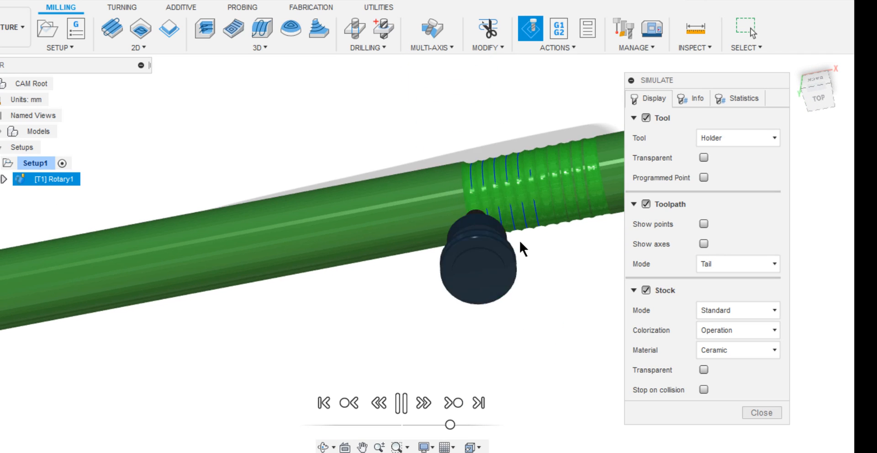
{"action": "left_click", "coordinate": [423, 403]}
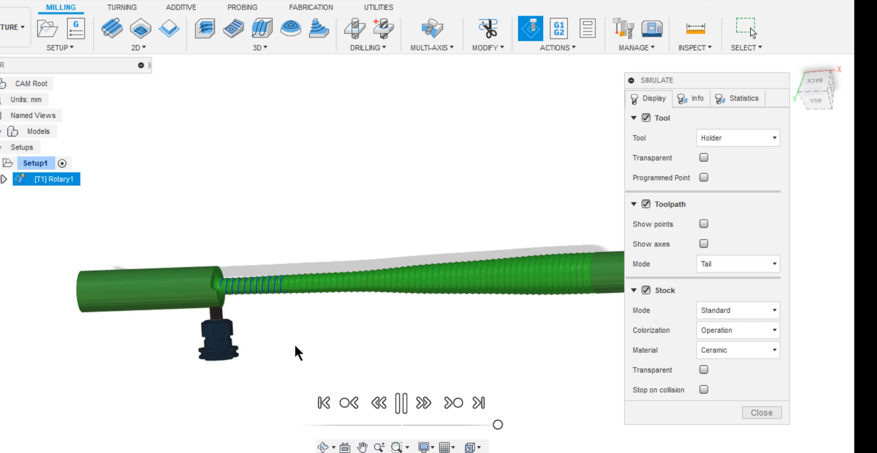
{"action": "left_click", "coordinate": [400, 403]}
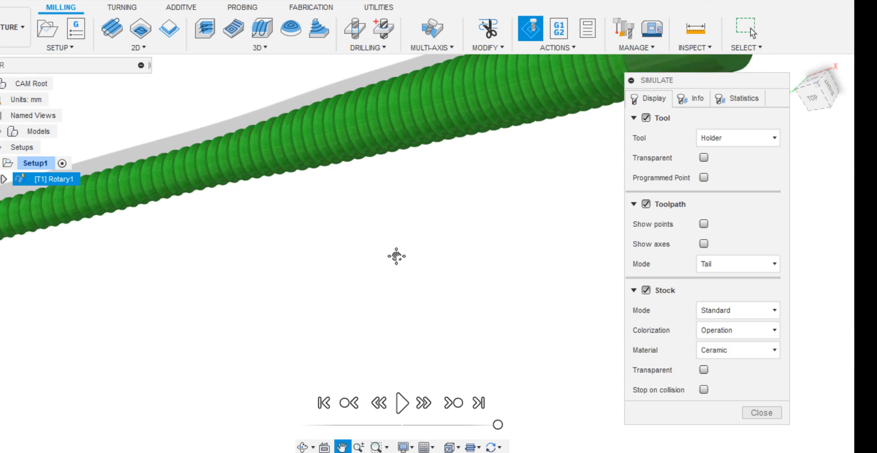
{"action": "left_click", "coordinate": [401, 402]}
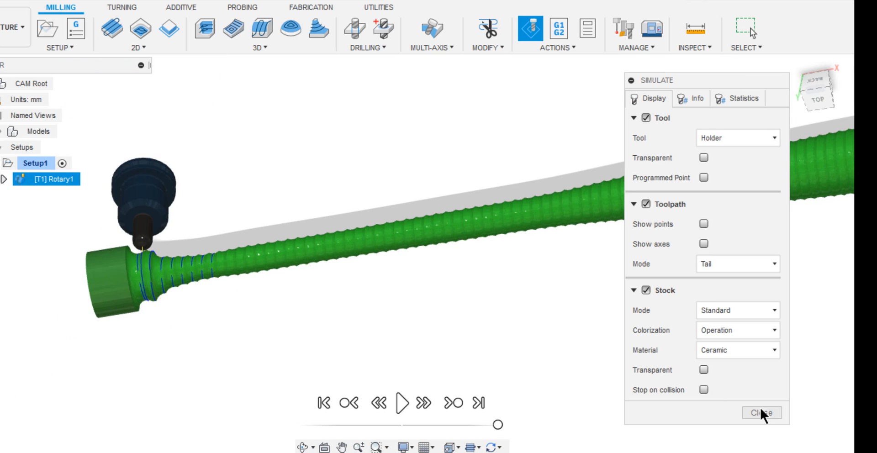
{"action": "left_click", "coordinate": [761, 412]}
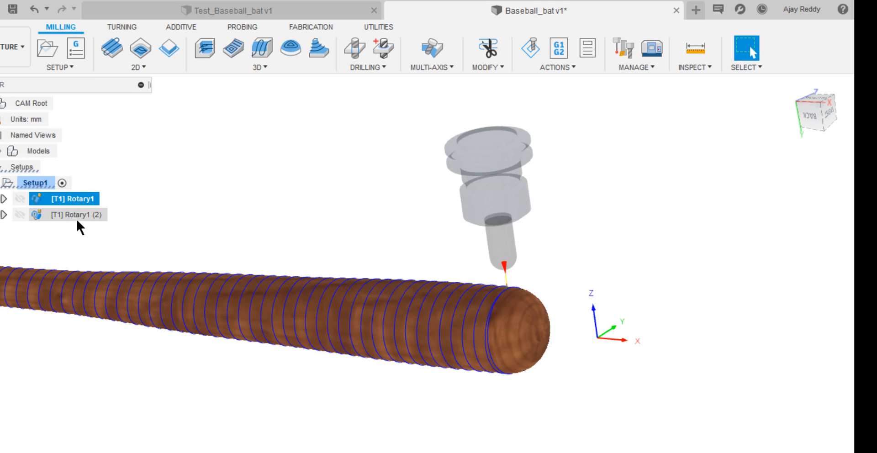
Edit Rotary1 (2) to avoid the bat's end face with 5 mm clearance and confirm.
{"action": "right_click", "coordinate": [76, 215]}
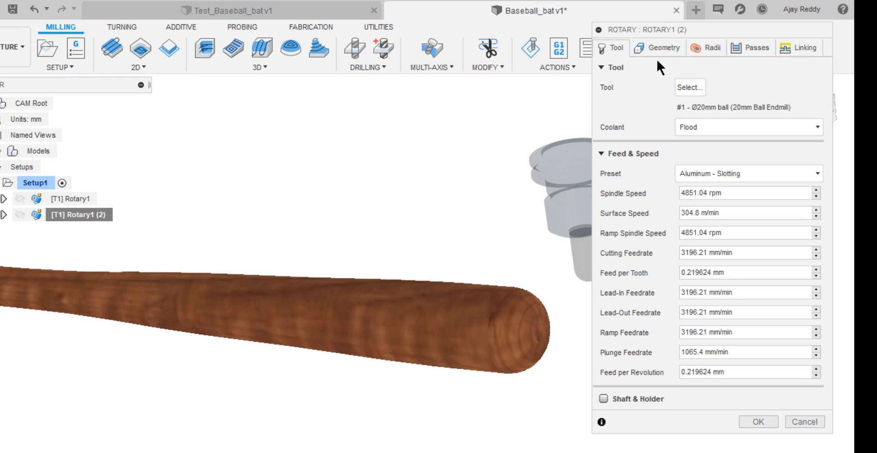
{"action": "left_click", "coordinate": [656, 47]}
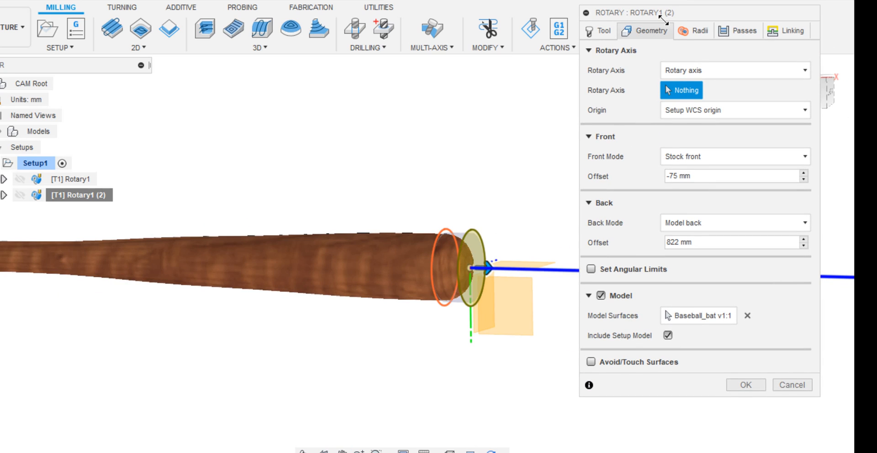
{"action": "left_click", "coordinate": [589, 362]}
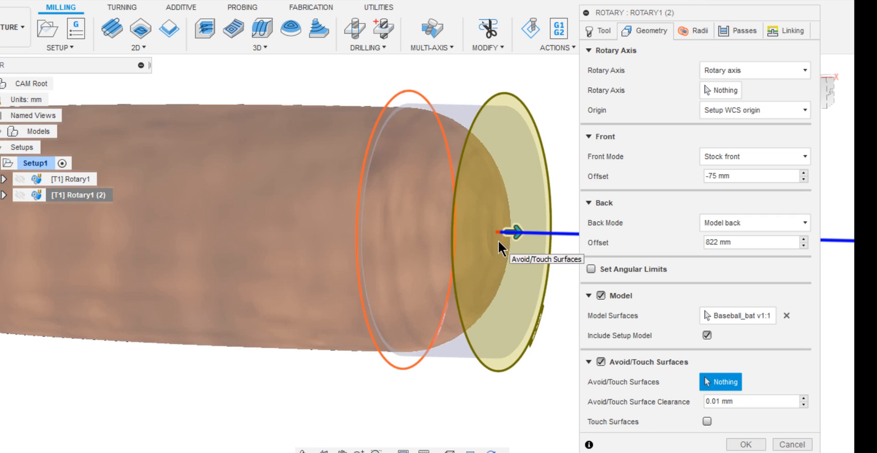
{"action": "left_click", "coordinate": [496, 230]}
{"action": "type", "text": "5"}
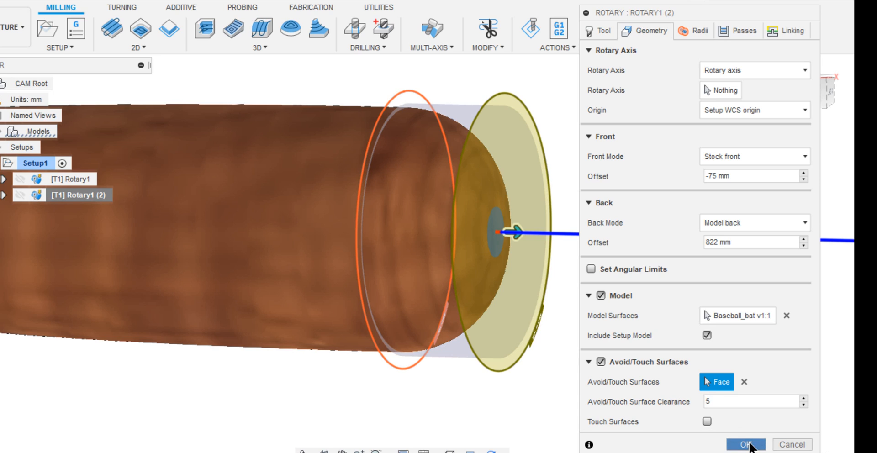
{"action": "left_click", "coordinate": [746, 444]}
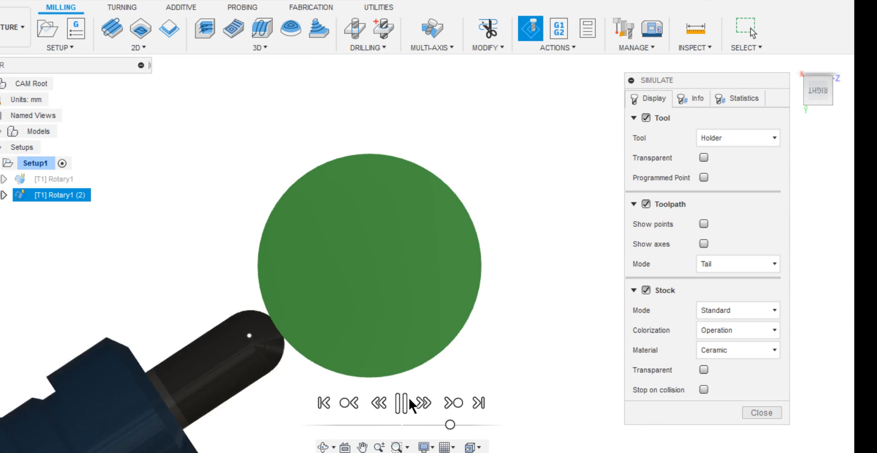
Play the Rotary1 (2) simulation near the bat's end and close it.
{"action": "left_click", "coordinate": [423, 403]}
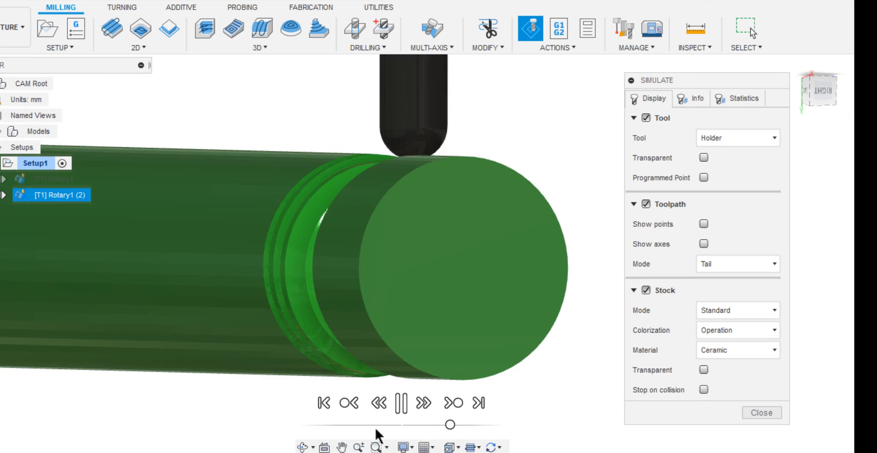
{"action": "left_click", "coordinate": [761, 413]}
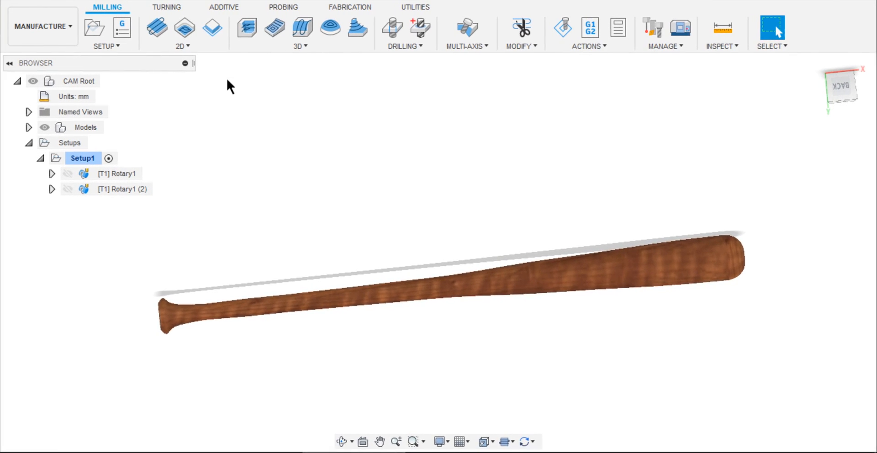
Start a 2D Contour operation and filter its tool library to bull nose end mills.
{"action": "left_click", "coordinate": [212, 27]}
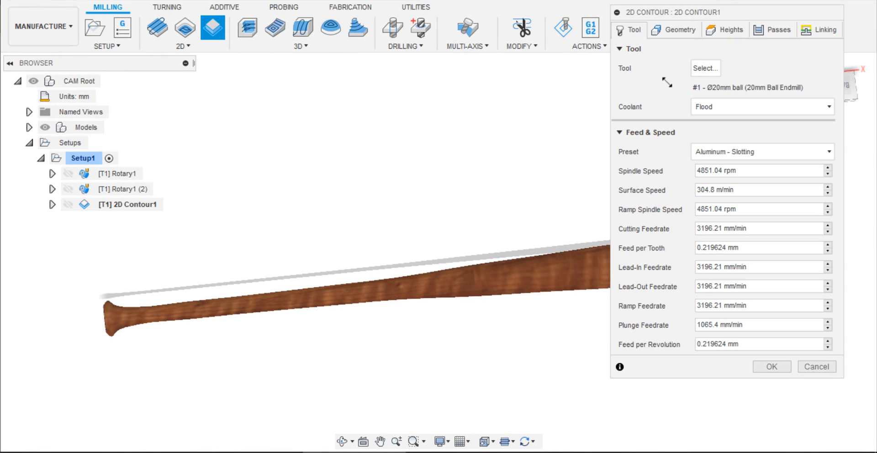
{"action": "left_click", "coordinate": [705, 67]}
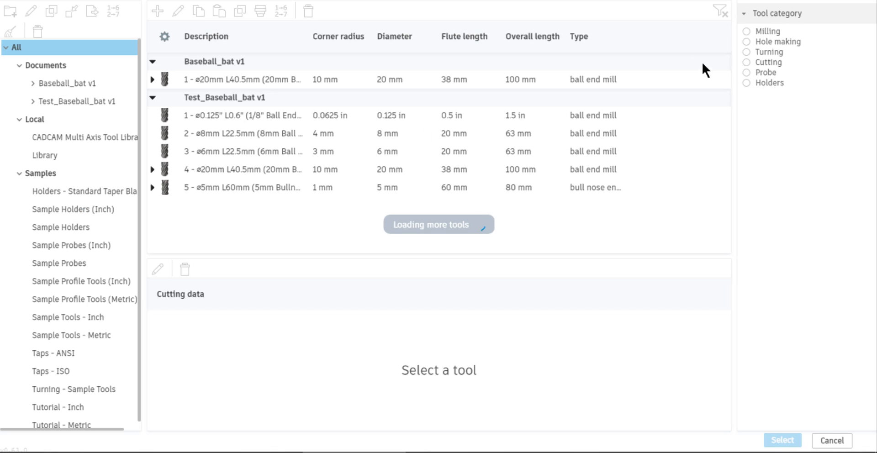
{"action": "left_click", "coordinate": [746, 31]}
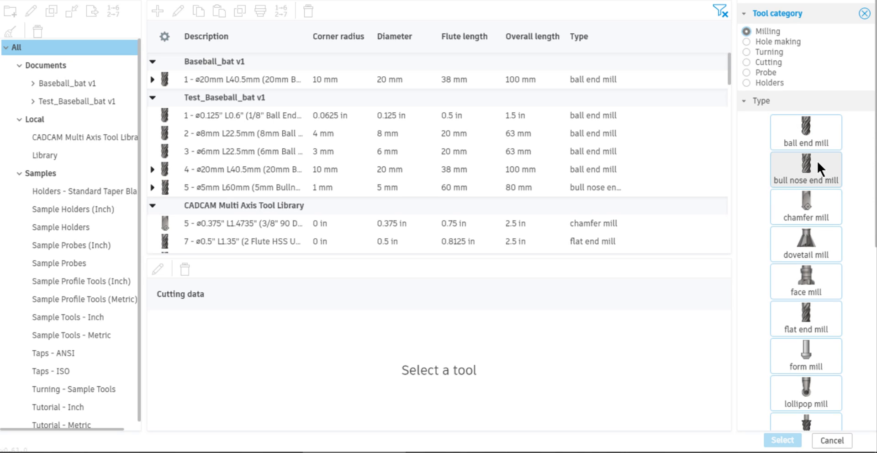
{"action": "left_click", "coordinate": [806, 169]}
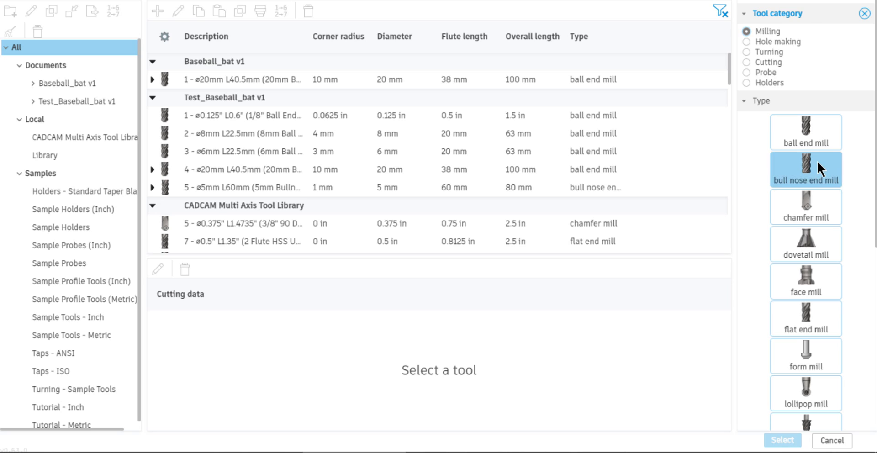
Browse the sample libraries, then choose the Local library to hold a new tool.
{"action": "left_click", "coordinate": [40, 174]}
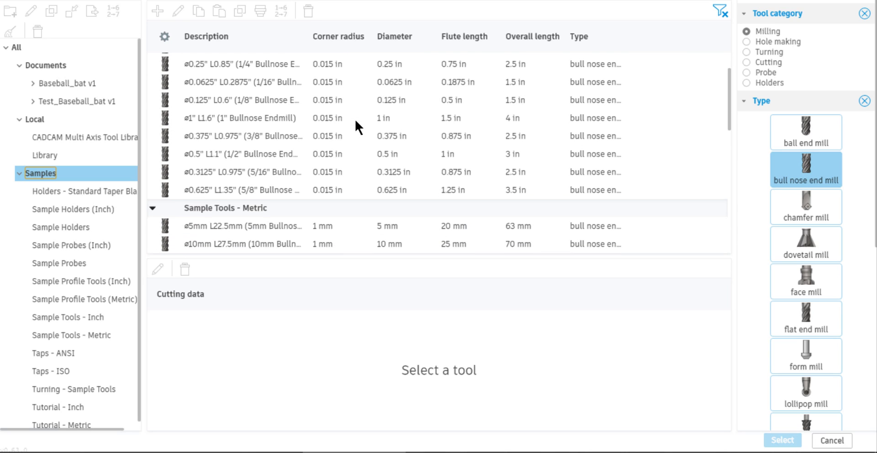
{"action": "scroll", "scroll_direction": "down", "scroll_amount": 3}
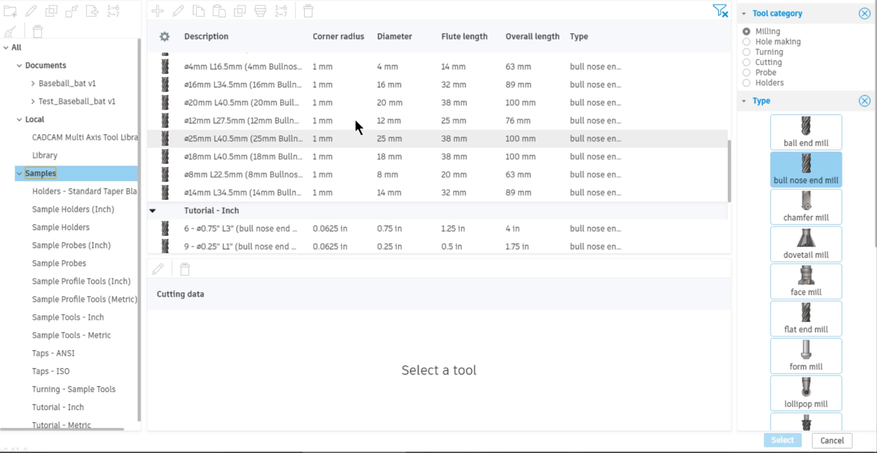
{"action": "scroll", "scroll_direction": "down", "scroll_amount": 3}
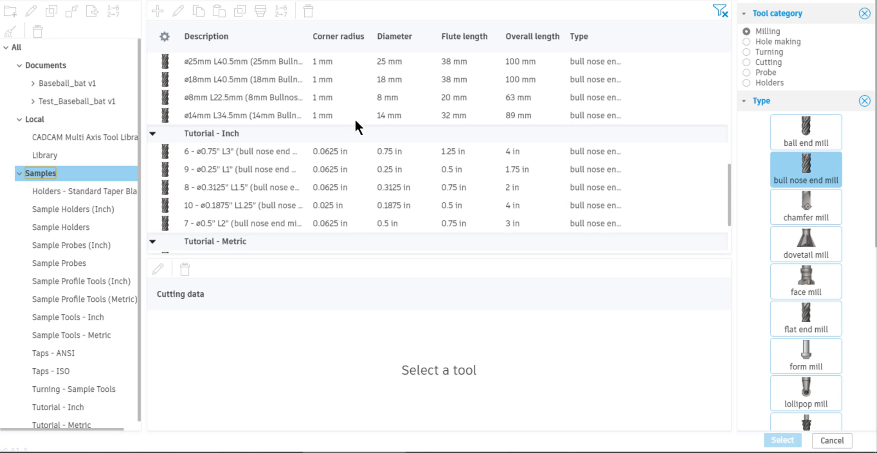
{"action": "scroll", "scroll_direction": "down", "scroll_amount": 3}
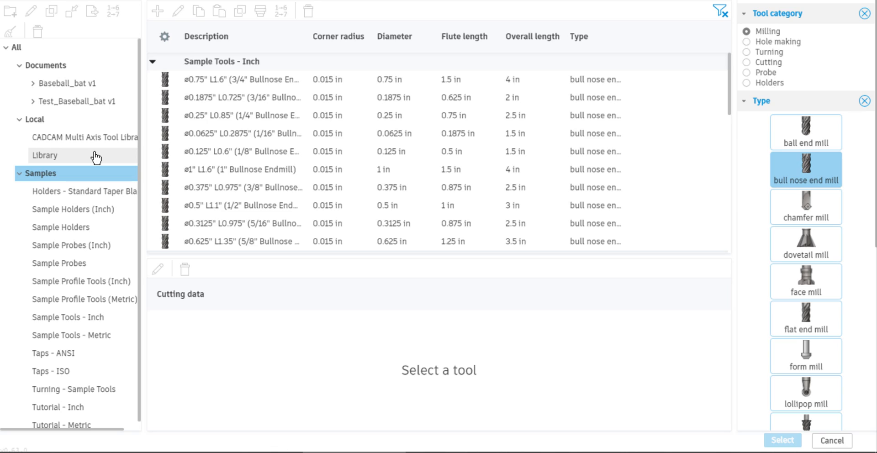
{"action": "left_click", "coordinate": [157, 11]}
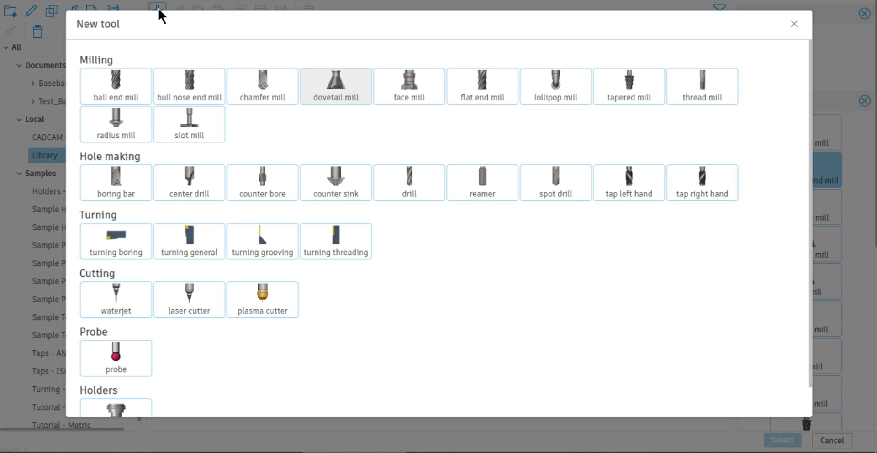
Create a new bull nose end mill with 5 mm diameter and 120 mm overall length.
{"action": "left_click", "coordinate": [190, 86]}
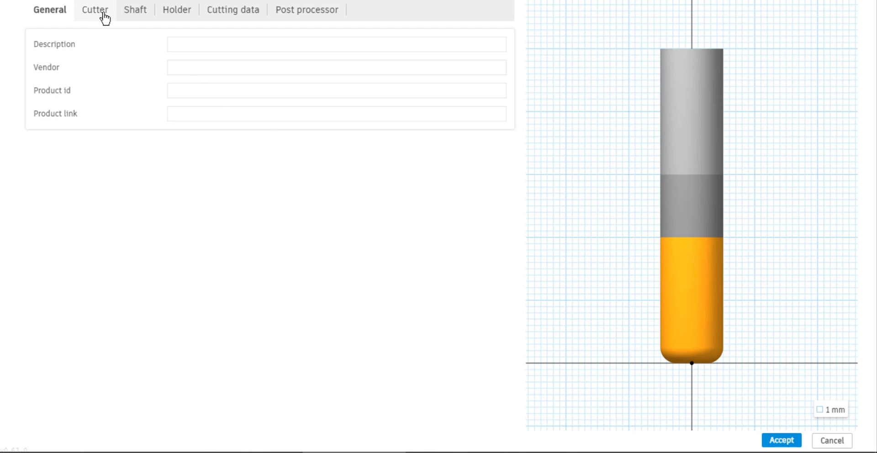
{"action": "left_click", "coordinate": [94, 9]}
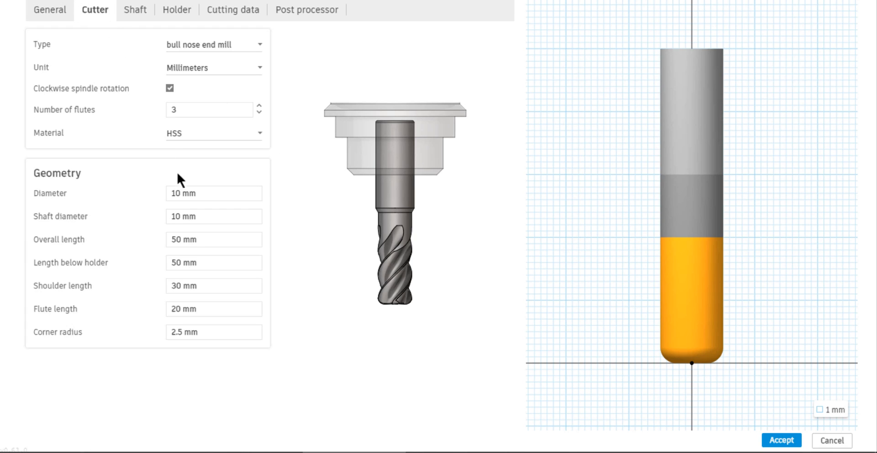
{"action": "type", "text": "5"}
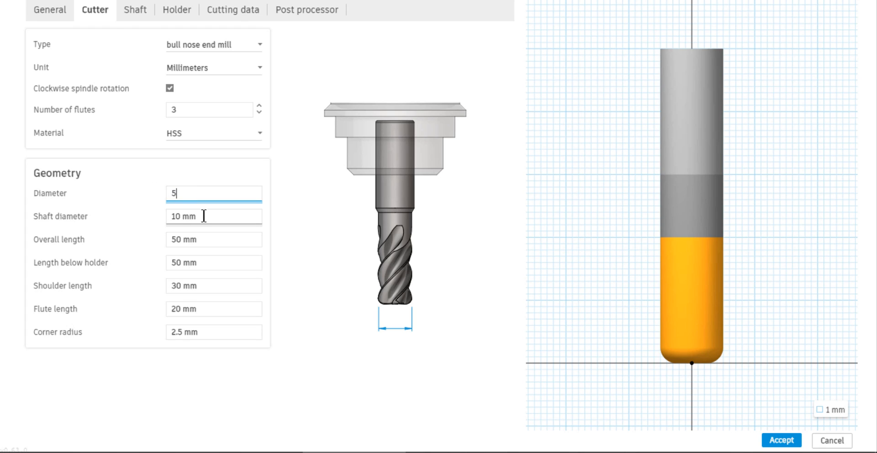
{"action": "left_click", "coordinate": [213, 239]}
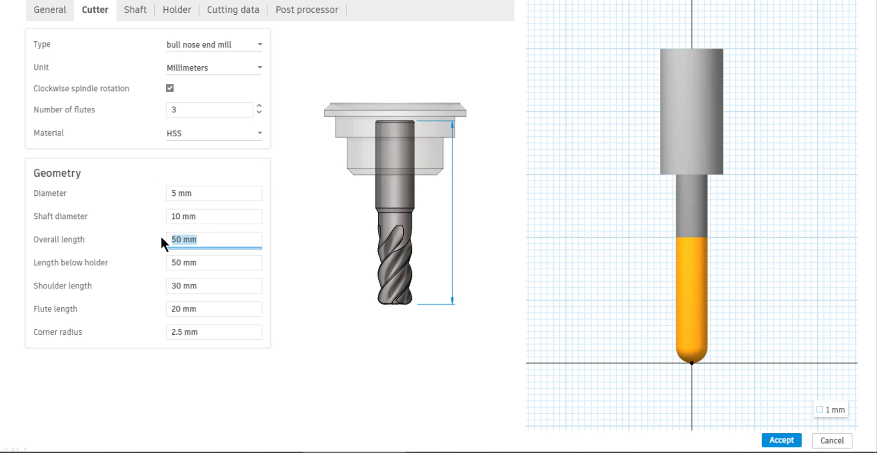
{"action": "type", "text": "120"}
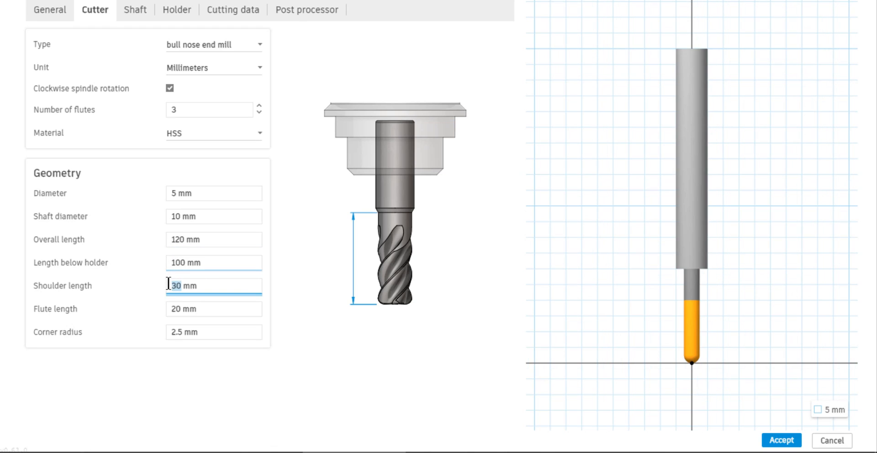
Set shoulder length 100 mm and flute length 90 mm, and accept the tool.
{"action": "type", "text": "10"}
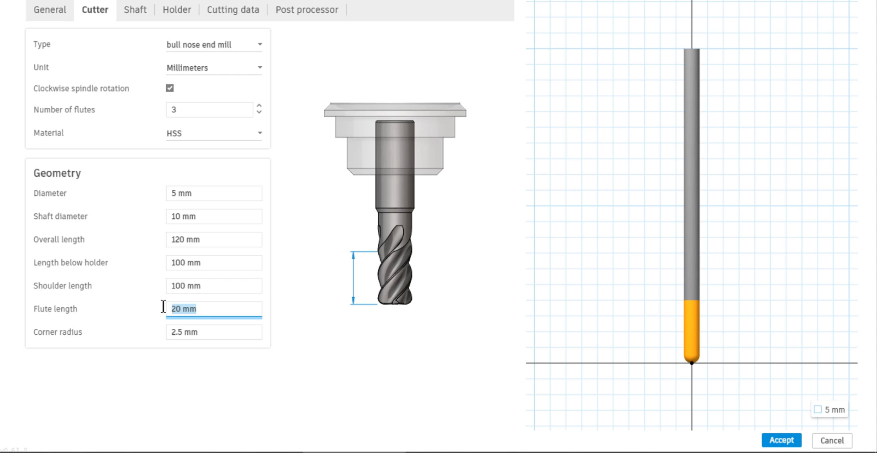
{"action": "type", "text": "90"}
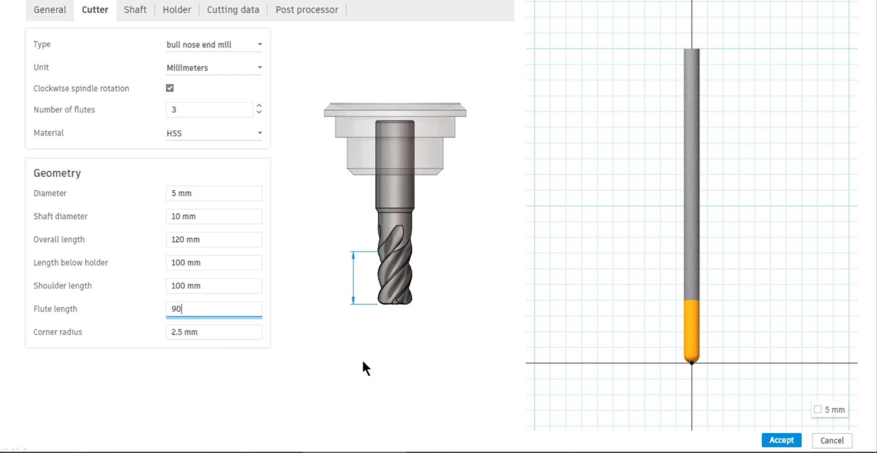
{"action": "left_click", "coordinate": [781, 440]}
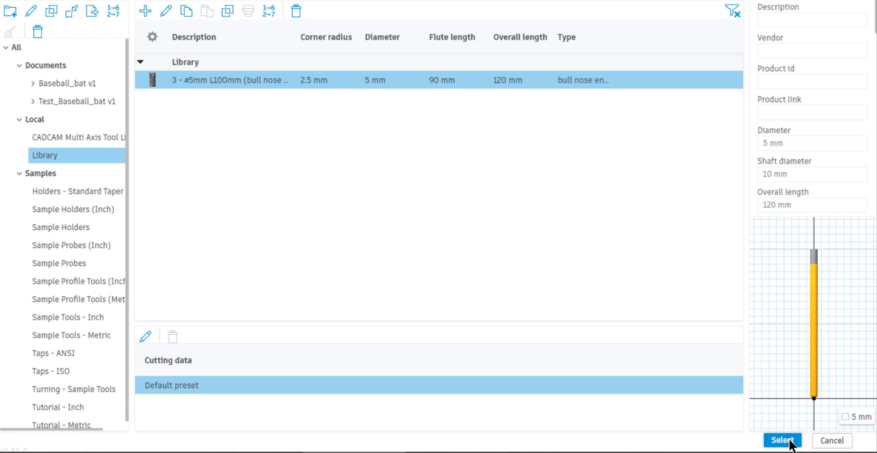
Select the custom 5 mm bull nose tool for the contour and review geometry and heights.
{"action": "left_click", "coordinate": [781, 440]}
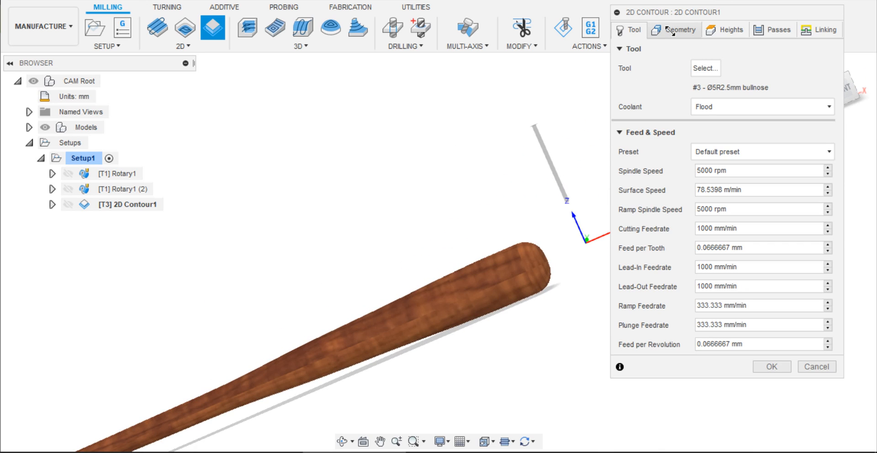
{"action": "left_click", "coordinate": [674, 30]}
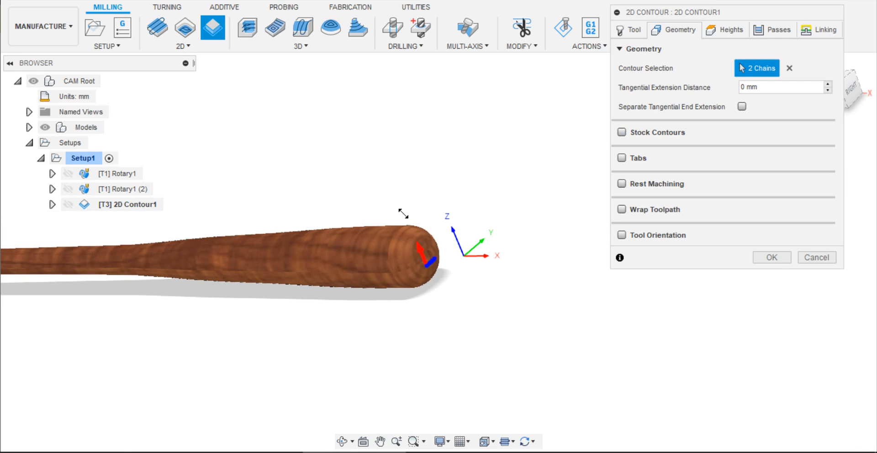
{"action": "left_click", "coordinate": [728, 29]}
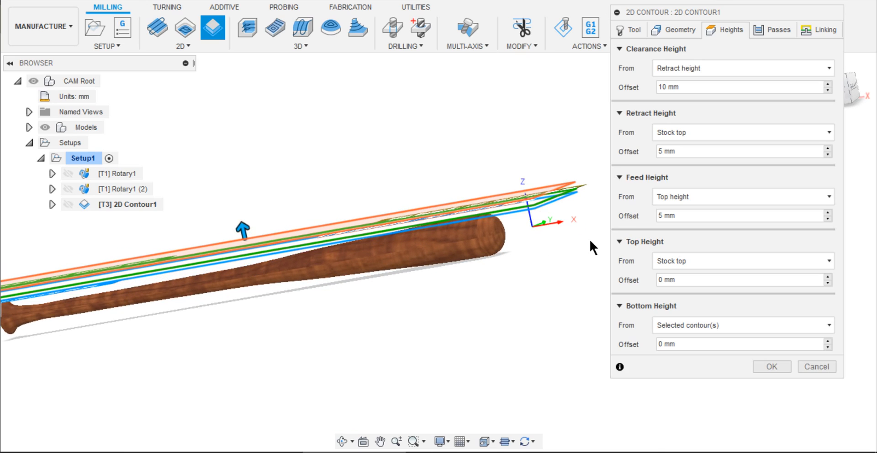
Enable multiple depths on the Passes tab and confirm to generate the toolpath.
{"action": "left_click", "coordinate": [778, 30]}
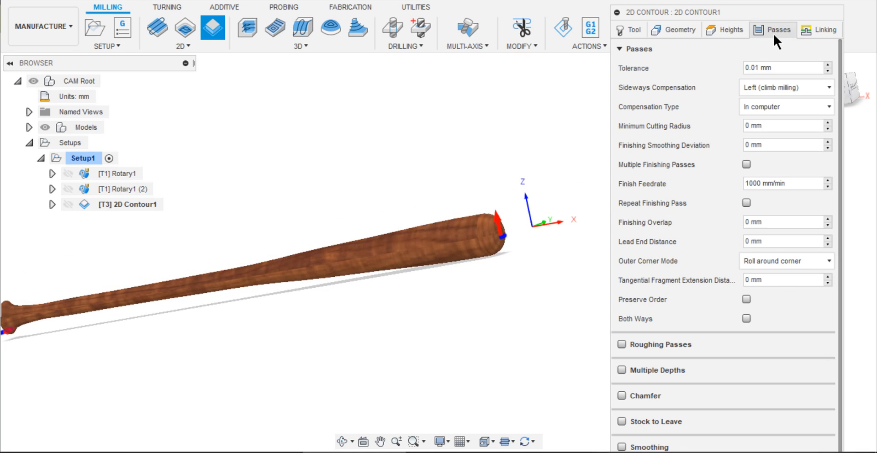
{"action": "left_click", "coordinate": [631, 370]}
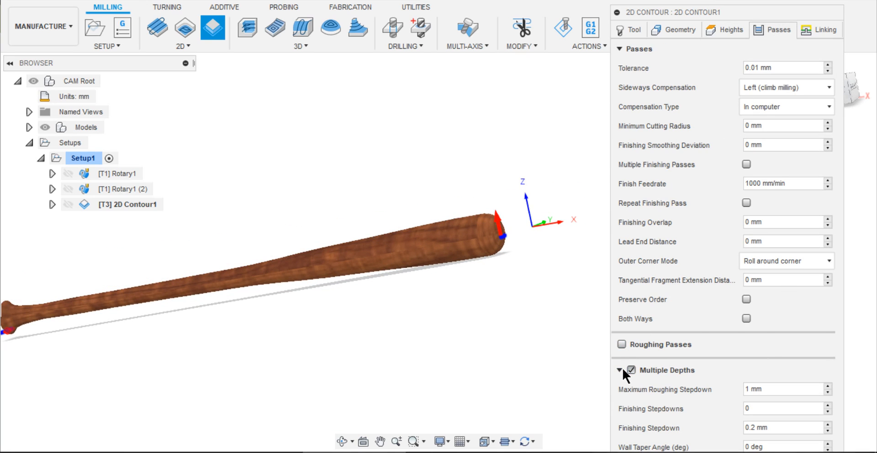
{"action": "type", "text": "5"}
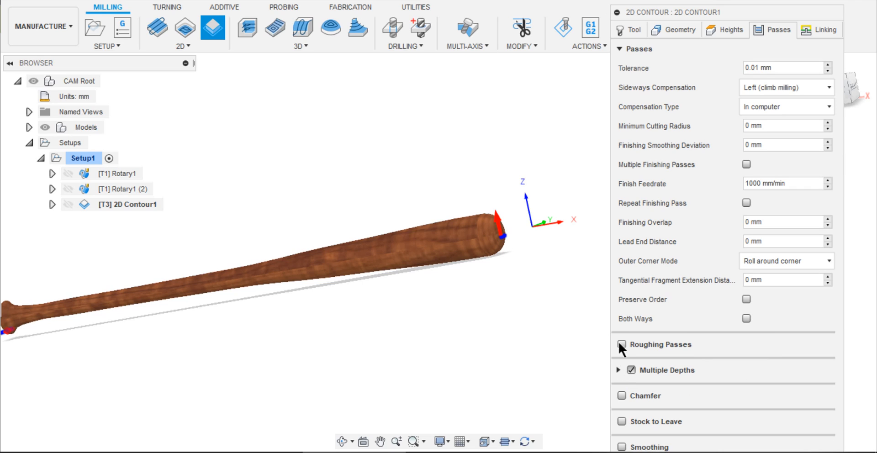
{"action": "left_click", "coordinate": [620, 48]}
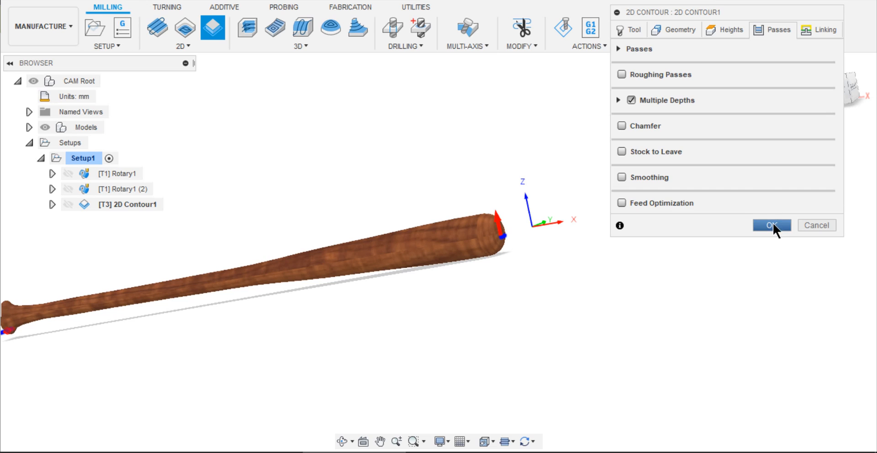
{"action": "left_click", "coordinate": [771, 225]}
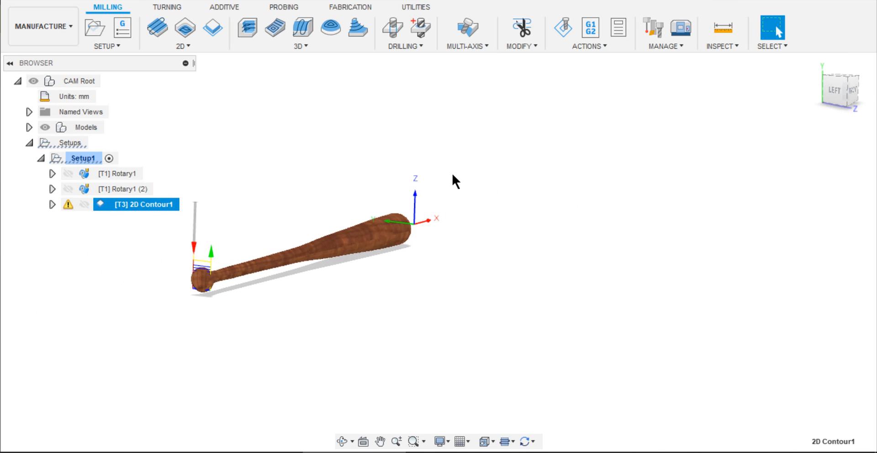
{"action": "left_click", "coordinate": [69, 205]}
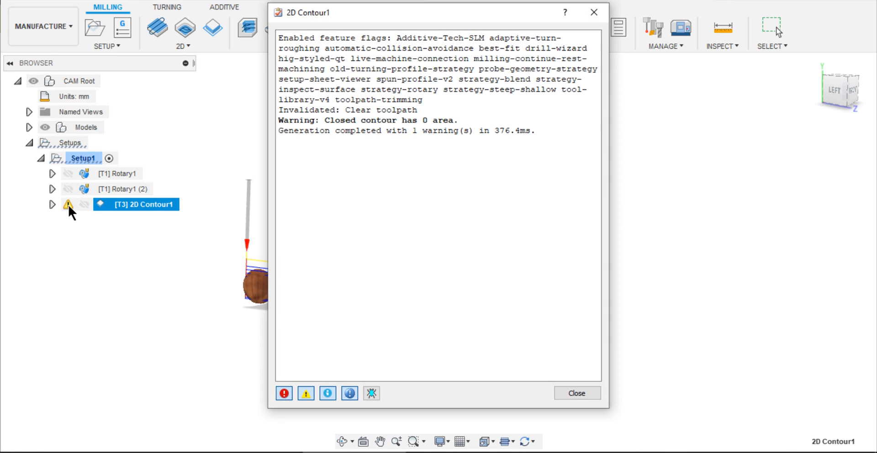
{"action": "left_click_drag", "start_coordinate": [326, 120], "coordinate": [452, 120]}
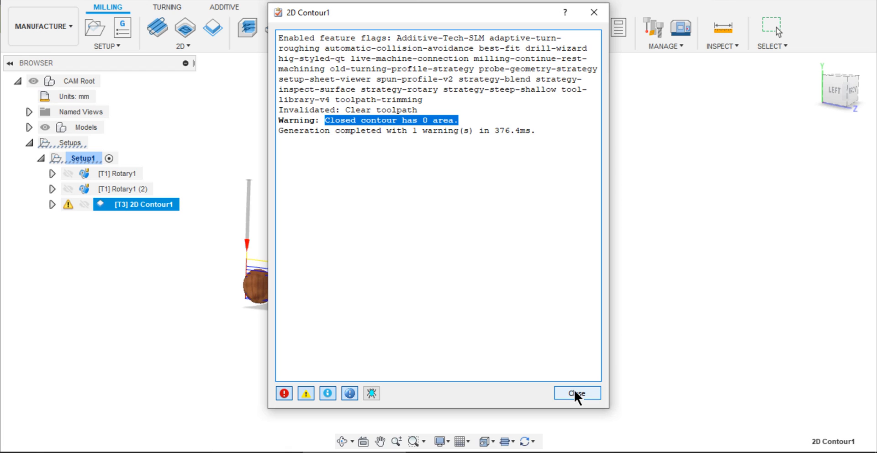
{"action": "left_click", "coordinate": [577, 392]}
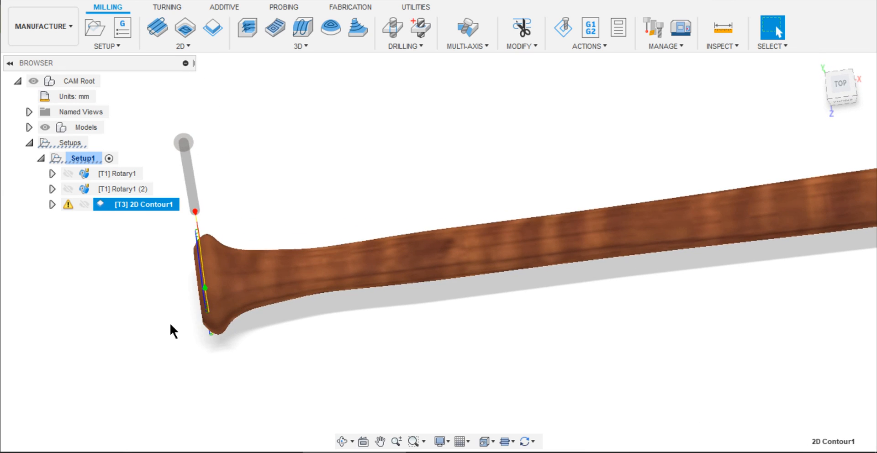
Re-select the contour geometry as the sketch circle at the bat's knob end.
{"action": "double_click", "coordinate": [143, 204]}
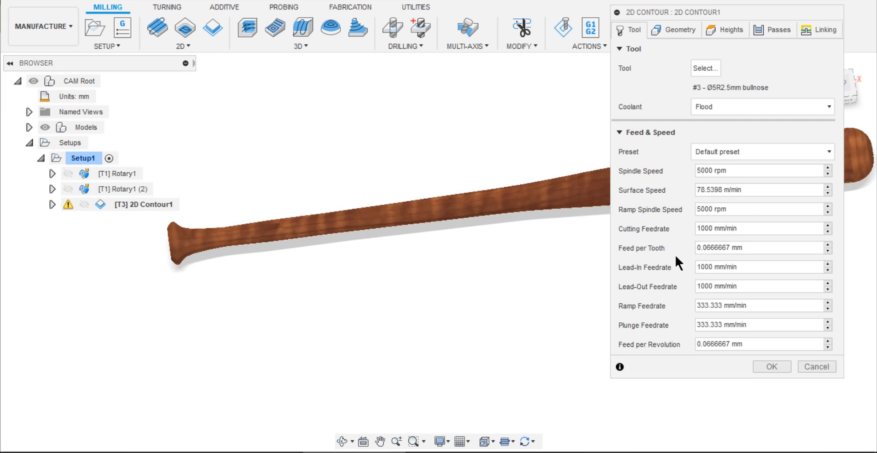
{"action": "mouse_move", "coordinate": [679, 29]}
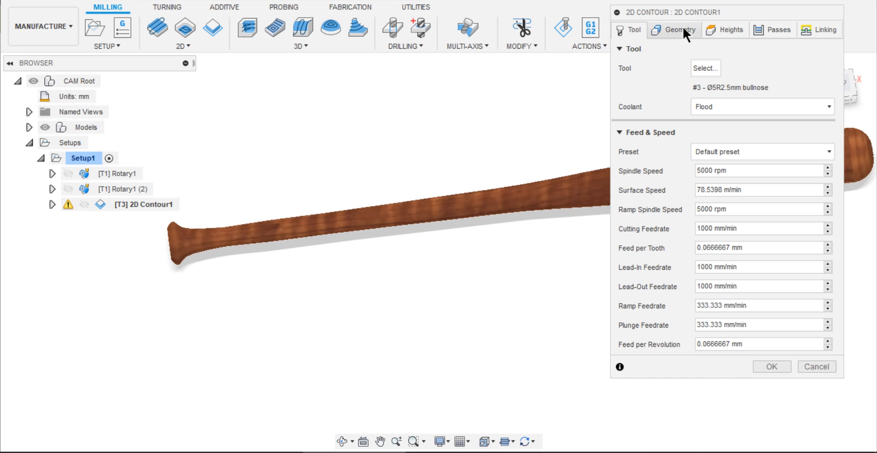
{"action": "left_click", "coordinate": [678, 29]}
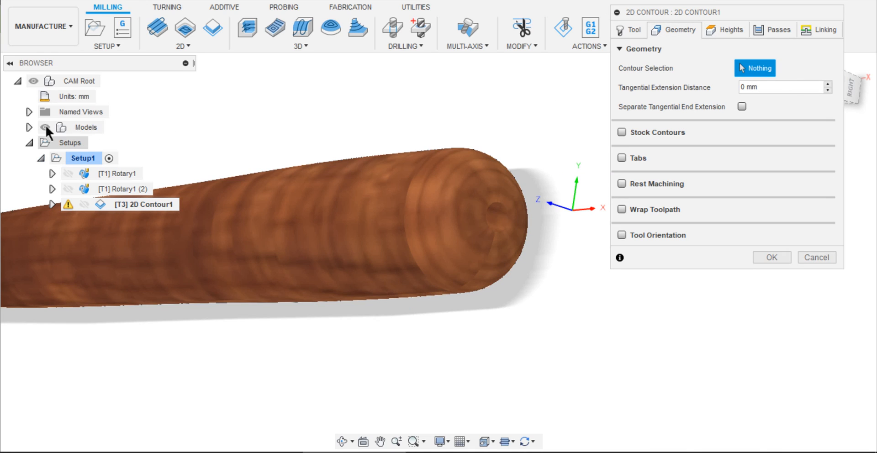
{"action": "left_click", "coordinate": [28, 127]}
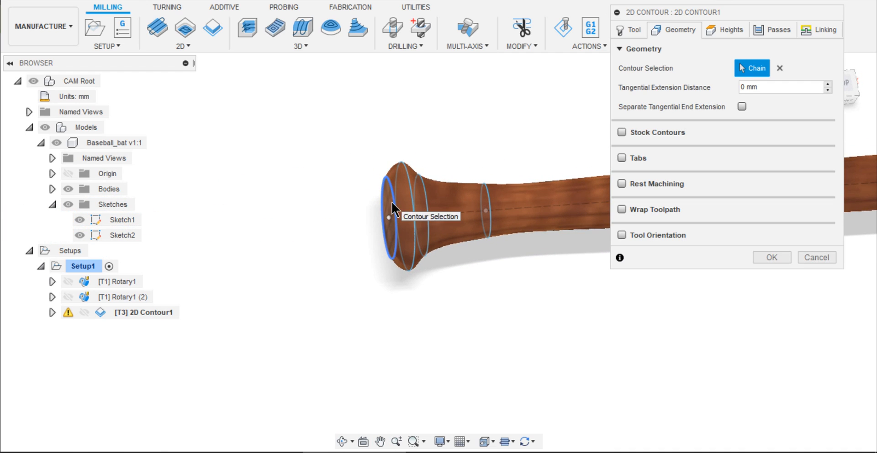
{"action": "left_click", "coordinate": [390, 218]}
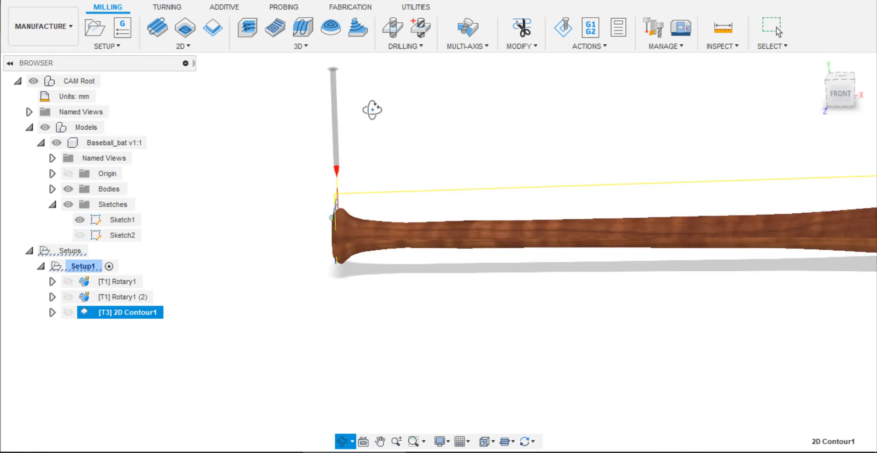
{"action": "left_click", "coordinate": [562, 29]}
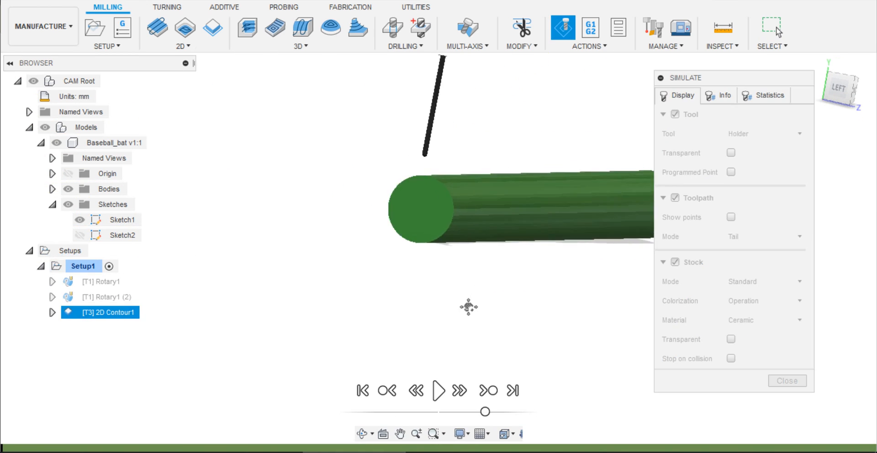
{"action": "left_click", "coordinate": [438, 390]}
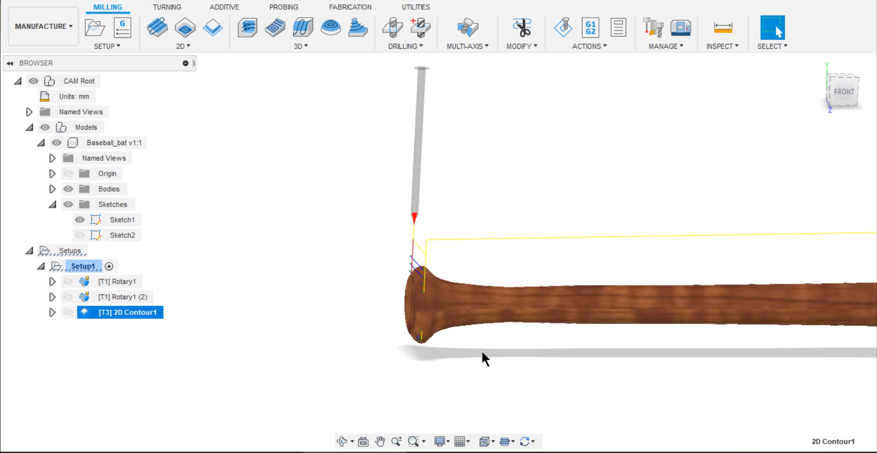
{"action": "double_click", "coordinate": [124, 312]}
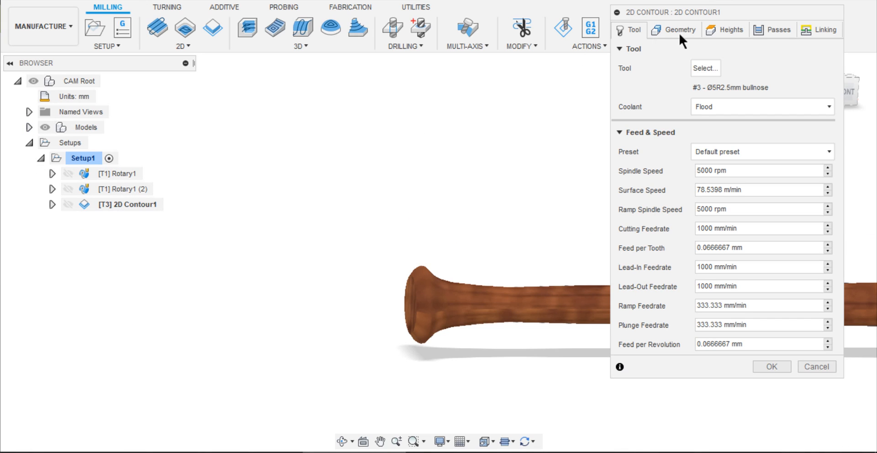
Set bottom height offset -10 mm and tangential extension 14 mm, then regenerate.
{"action": "left_click", "coordinate": [730, 29]}
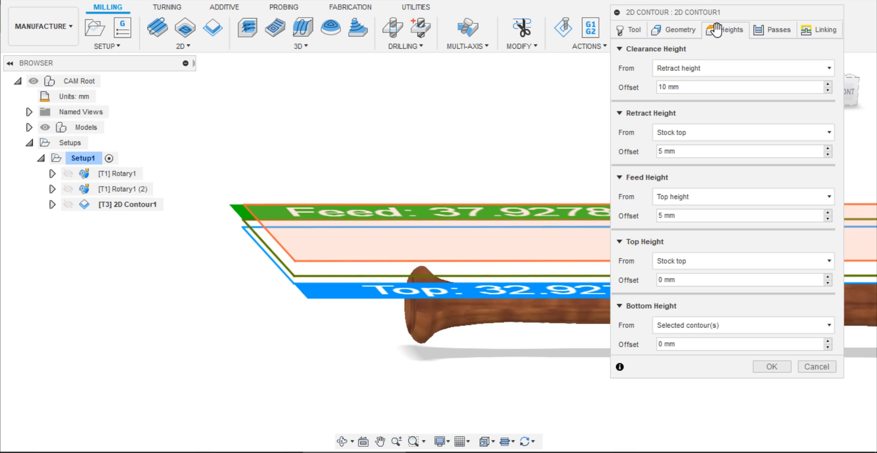
{"action": "type", "text": "-10"}
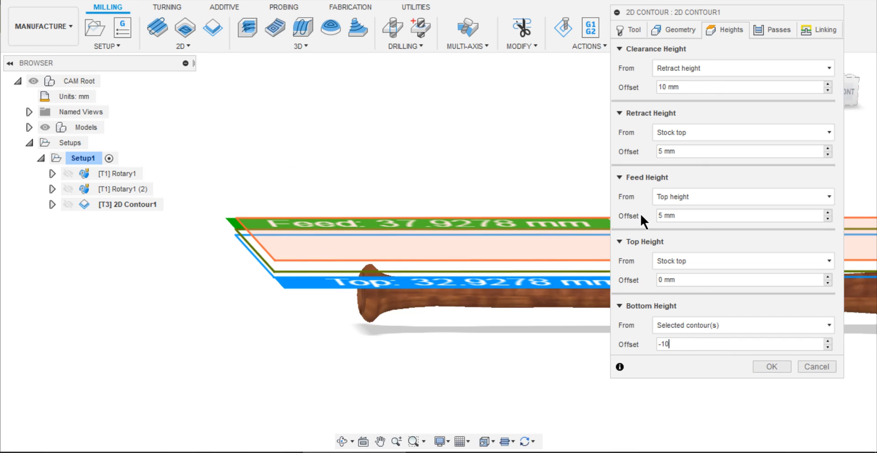
{"action": "left_click", "coordinate": [678, 29]}
{"action": "type", "text": "1"}
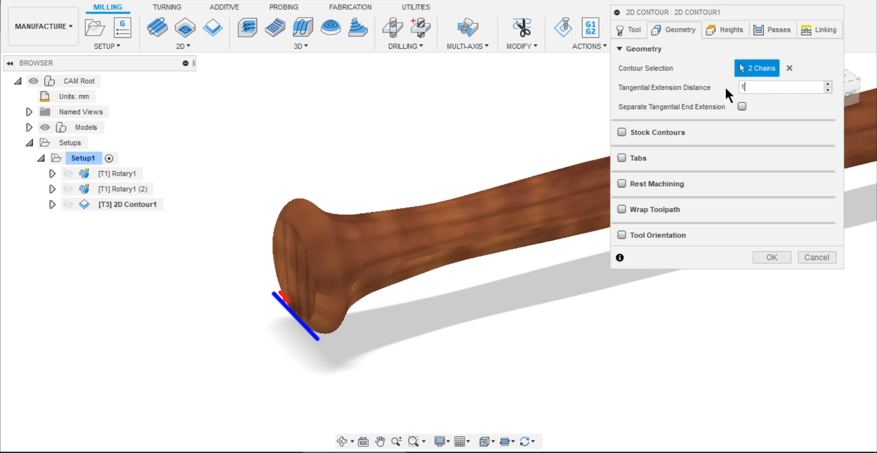
{"action": "type", "text": "4"}
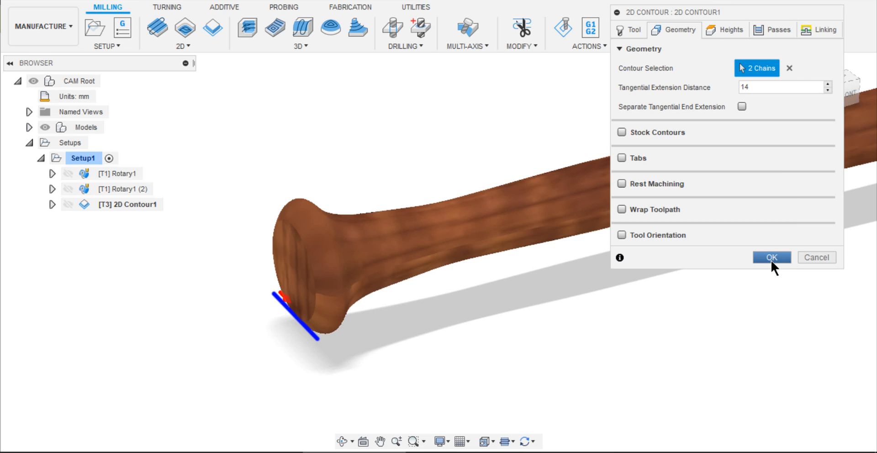
{"action": "left_click", "coordinate": [771, 258]}
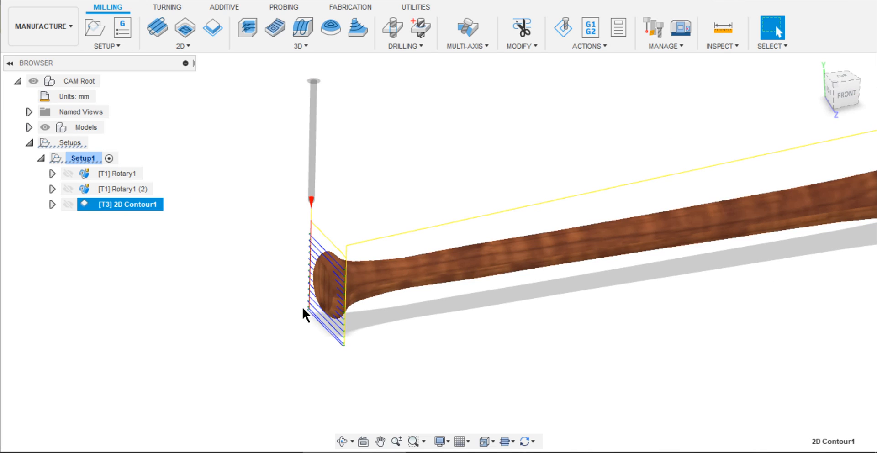
Run the simulation of the part-off toolpath grooving the stock near the knob.
{"action": "left_click", "coordinate": [562, 29]}
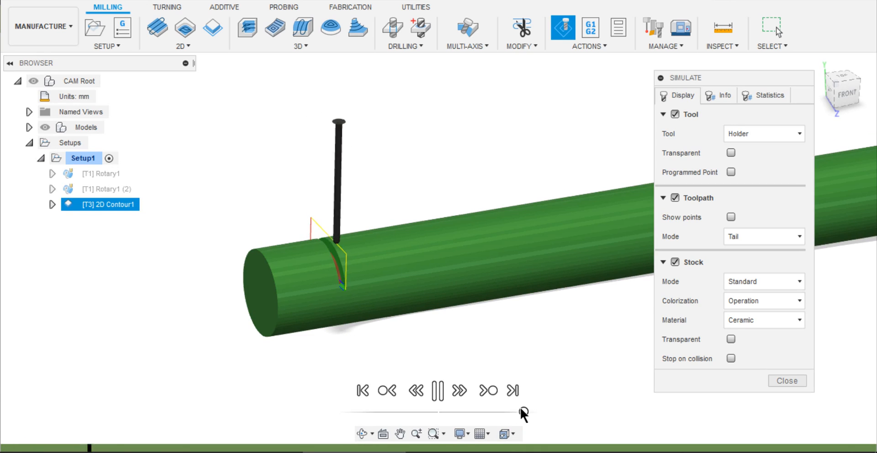
{"action": "left_click", "coordinate": [458, 390]}
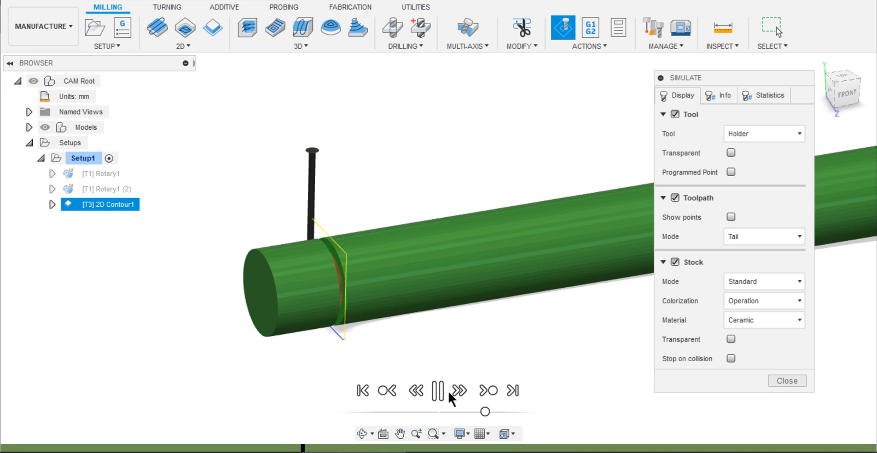